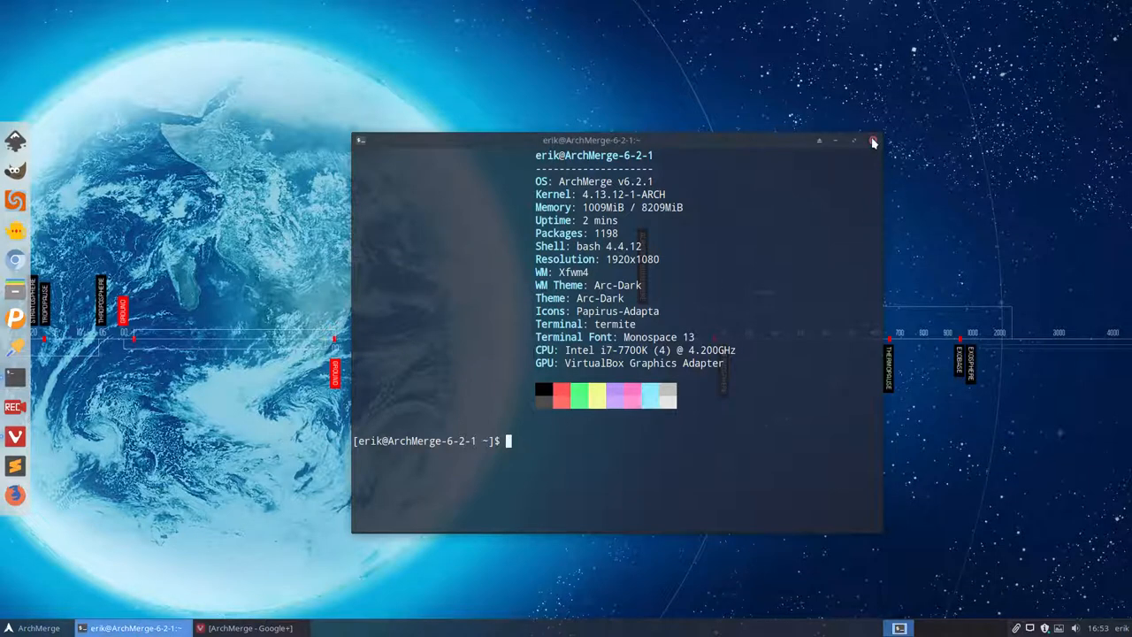
Bring the browser with the ArchMerge Google+ community page to the front.
left_click(874, 141)
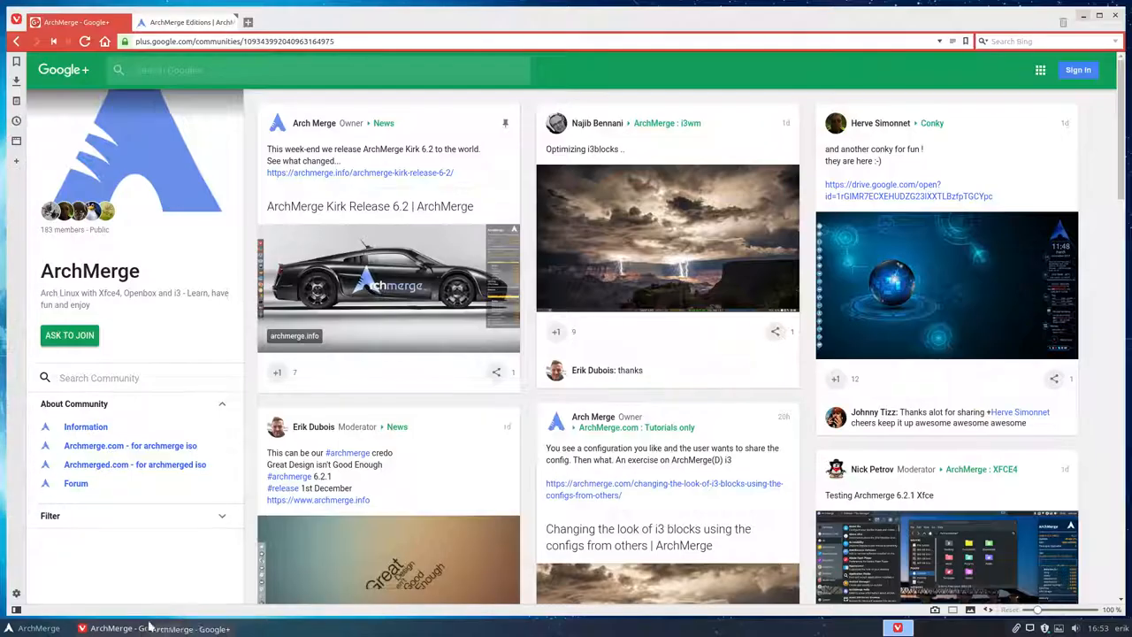
mouse_move(658, 220)
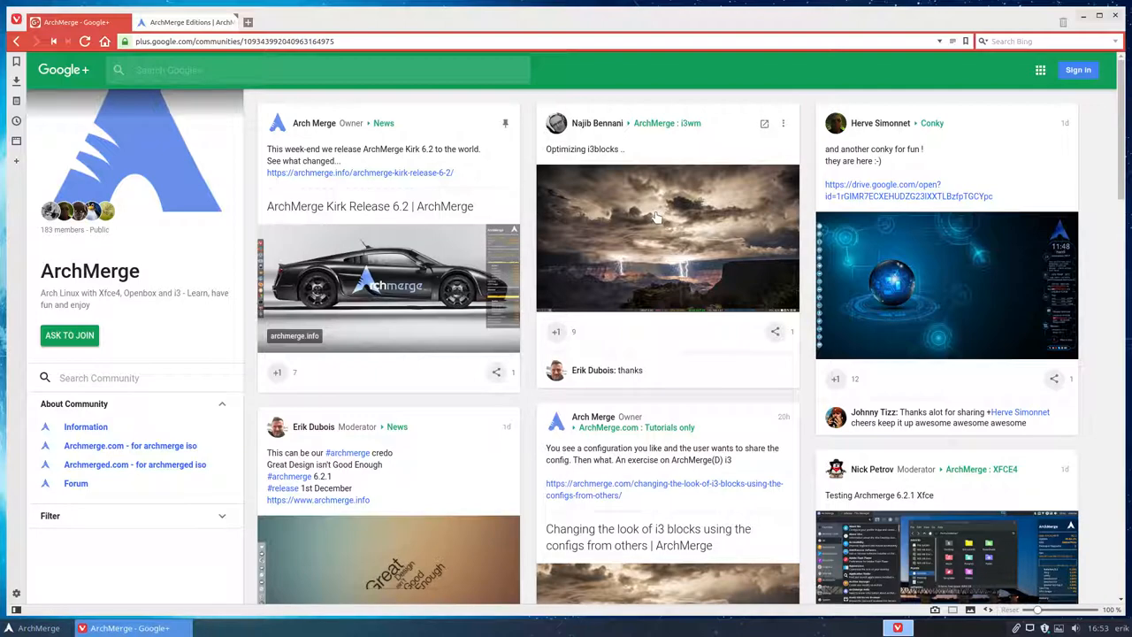
left_click(669, 237)
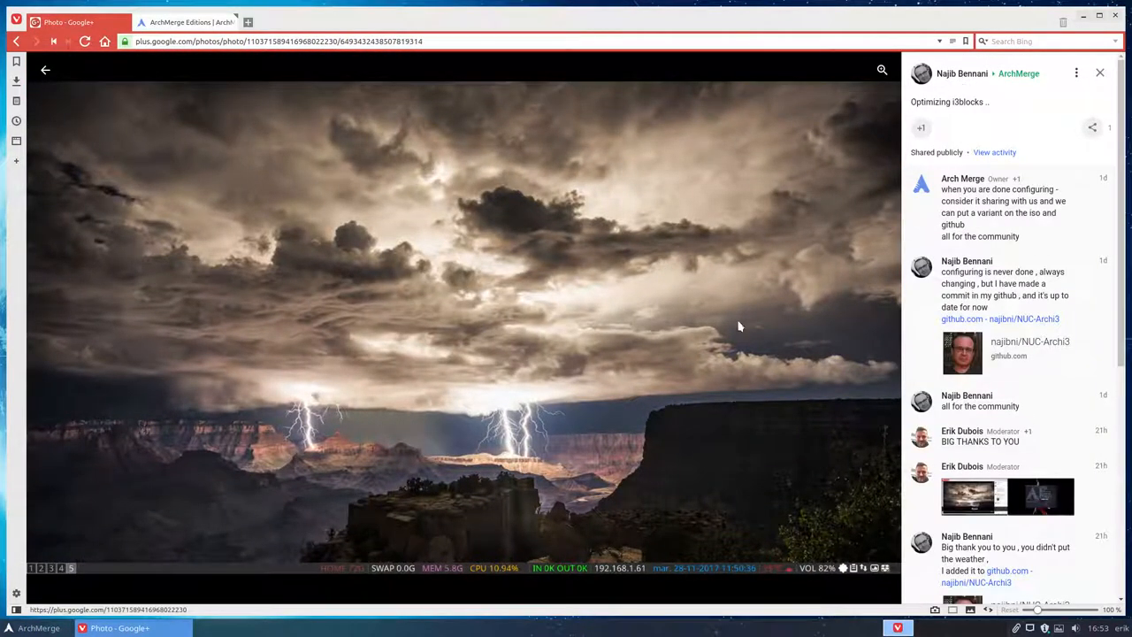
mouse_move(474, 573)
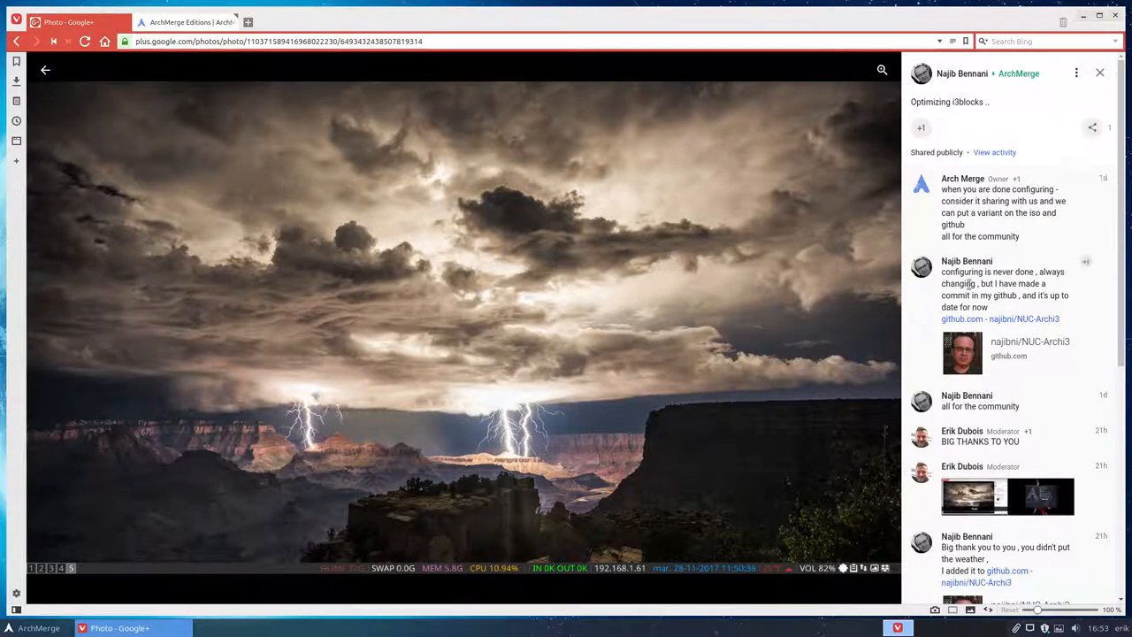
mouse_move(651, 305)
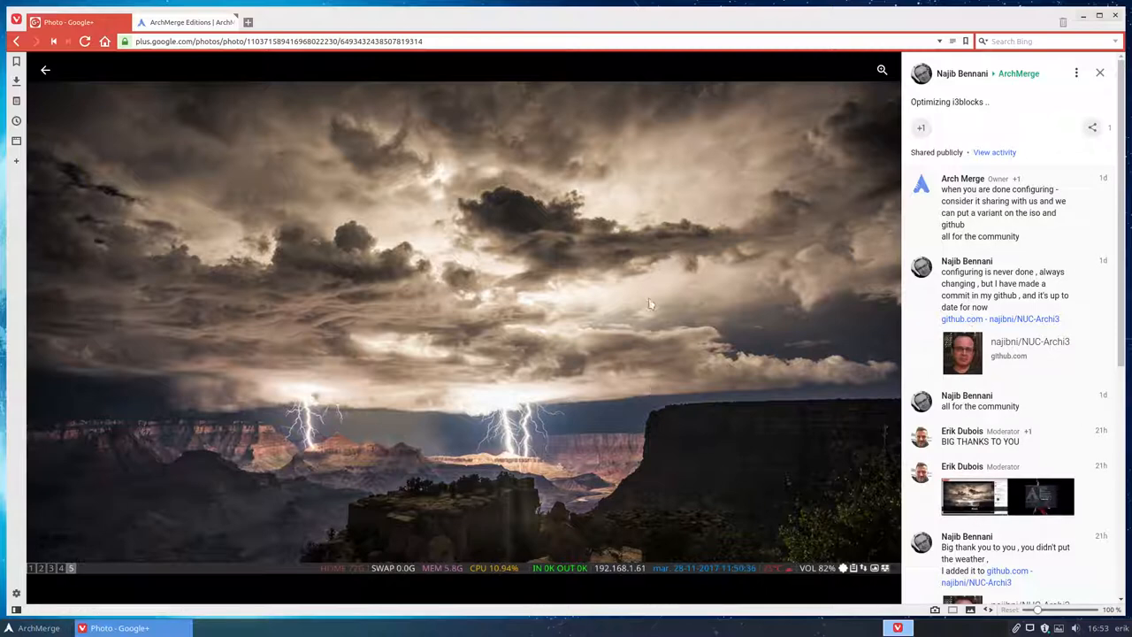
mouse_move(340, 538)
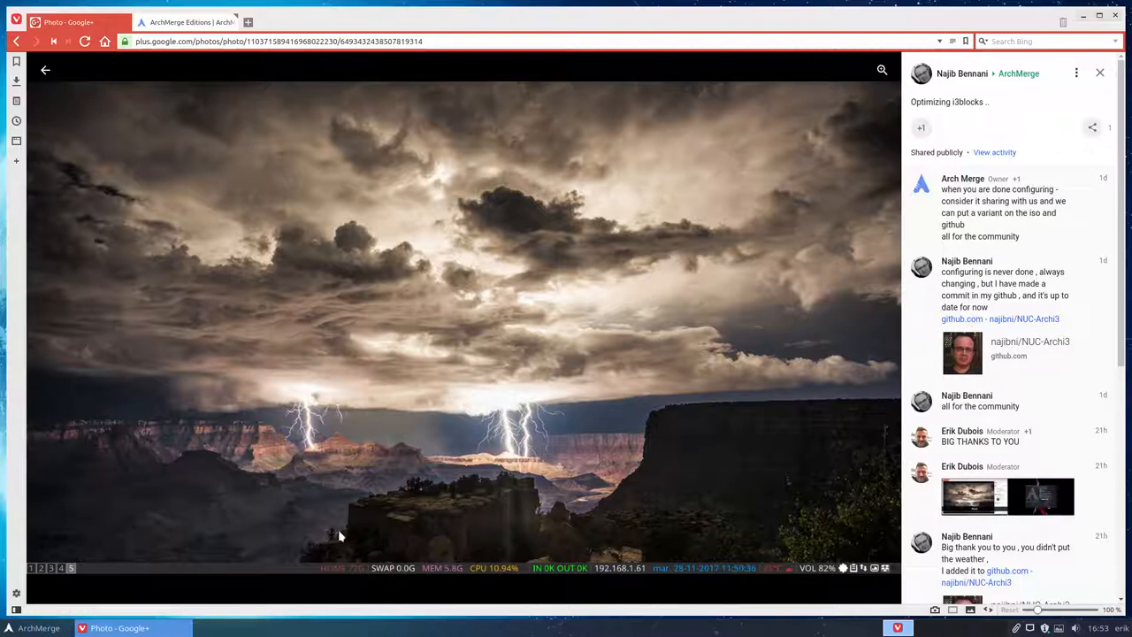
mouse_move(85, 152)
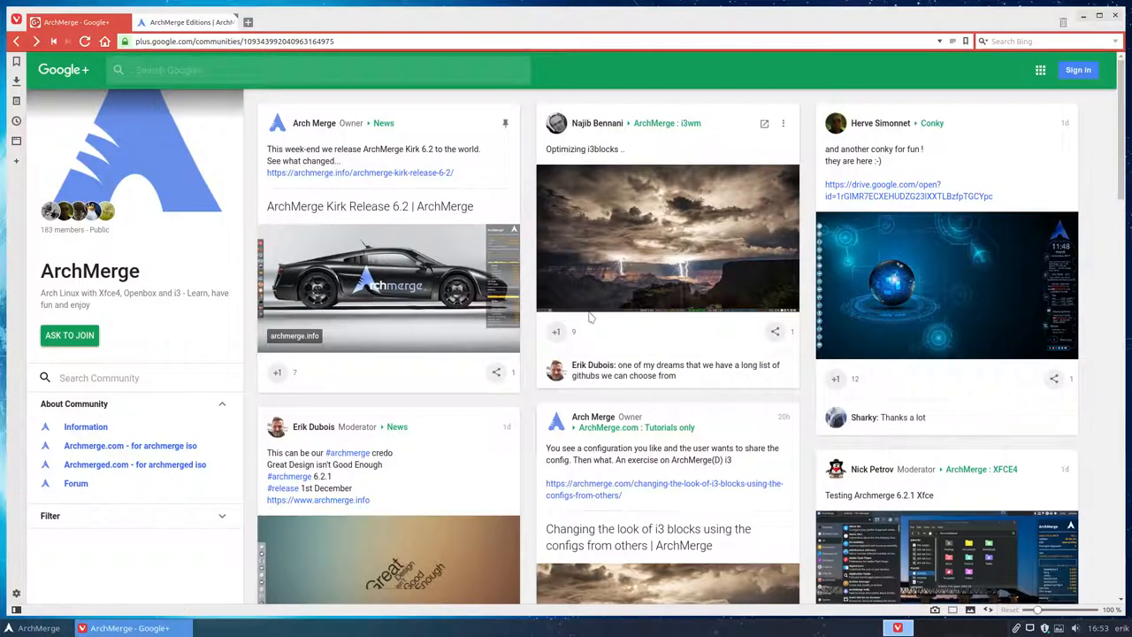
Go to archmerge.com via Community and read the 'Changing the look of i3 blocks' article.
left_click(186, 21)
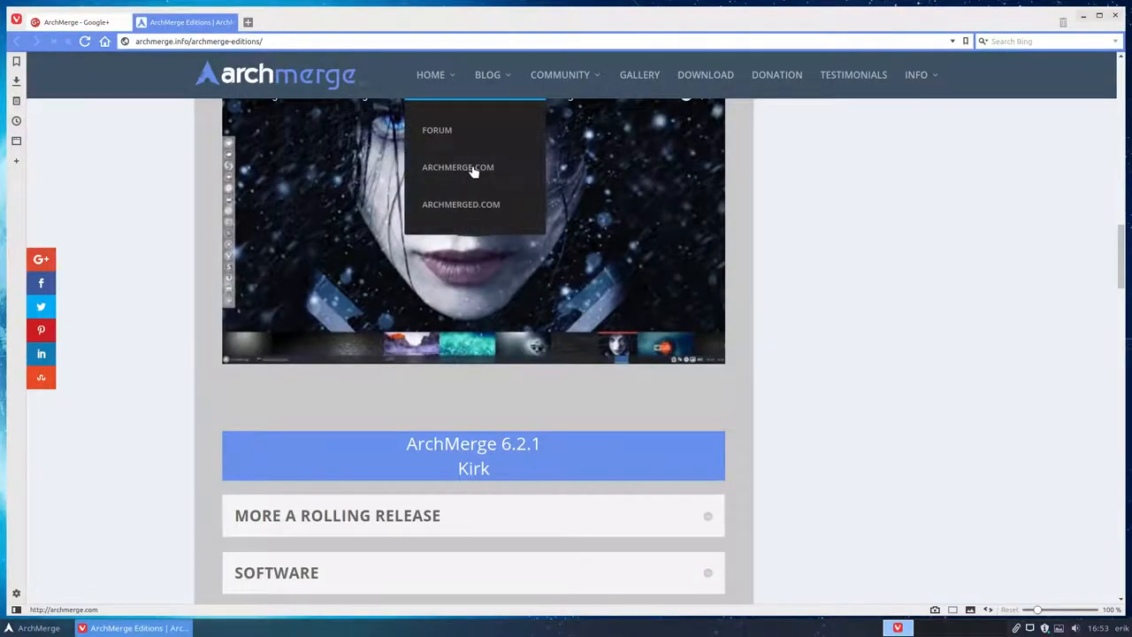
left_click(458, 166)
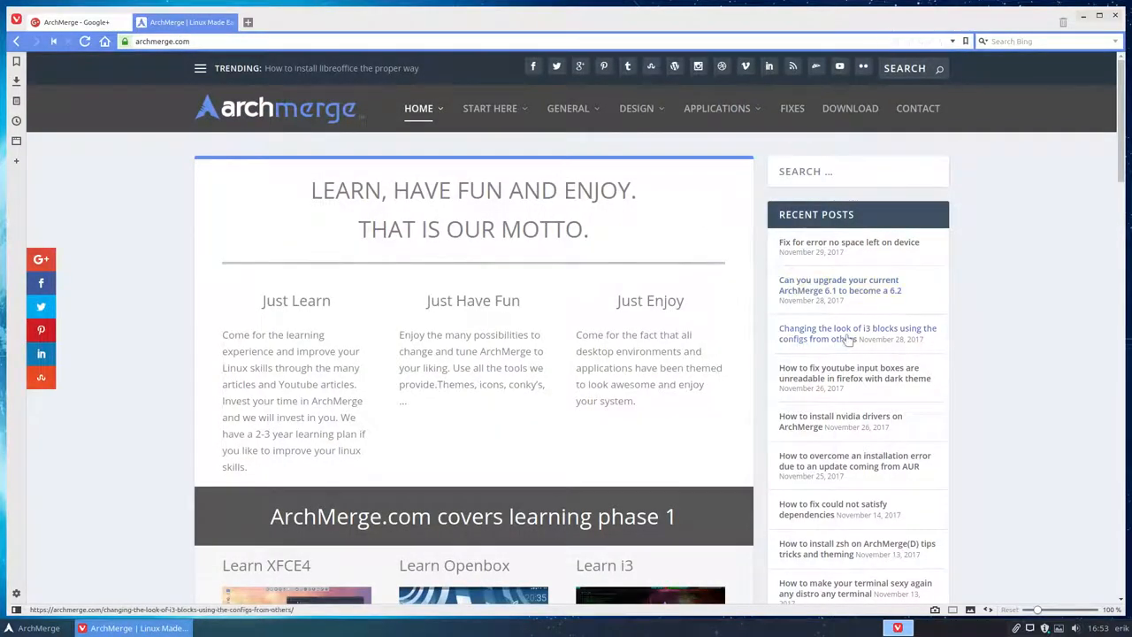
left_click(856, 333)
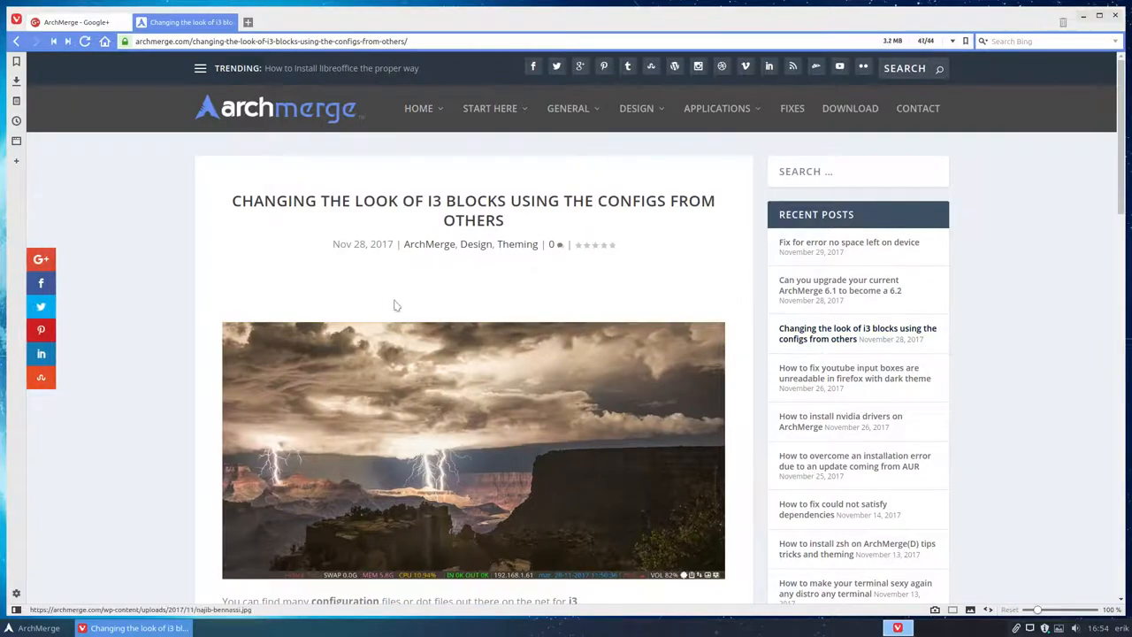
scroll("down", 3)
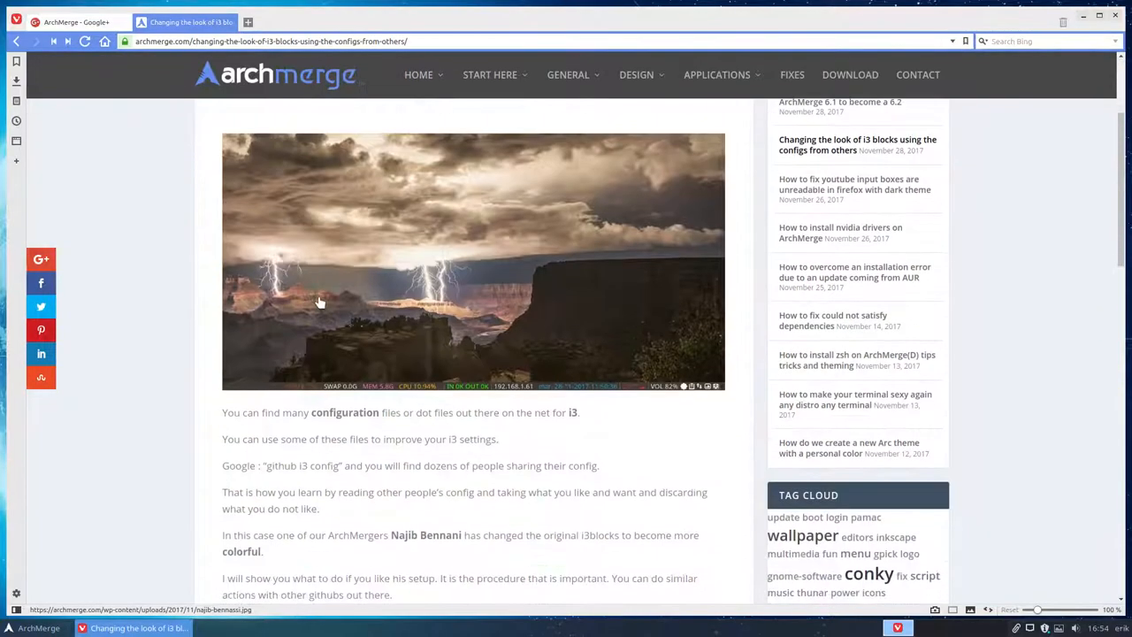
scroll("down", 3)
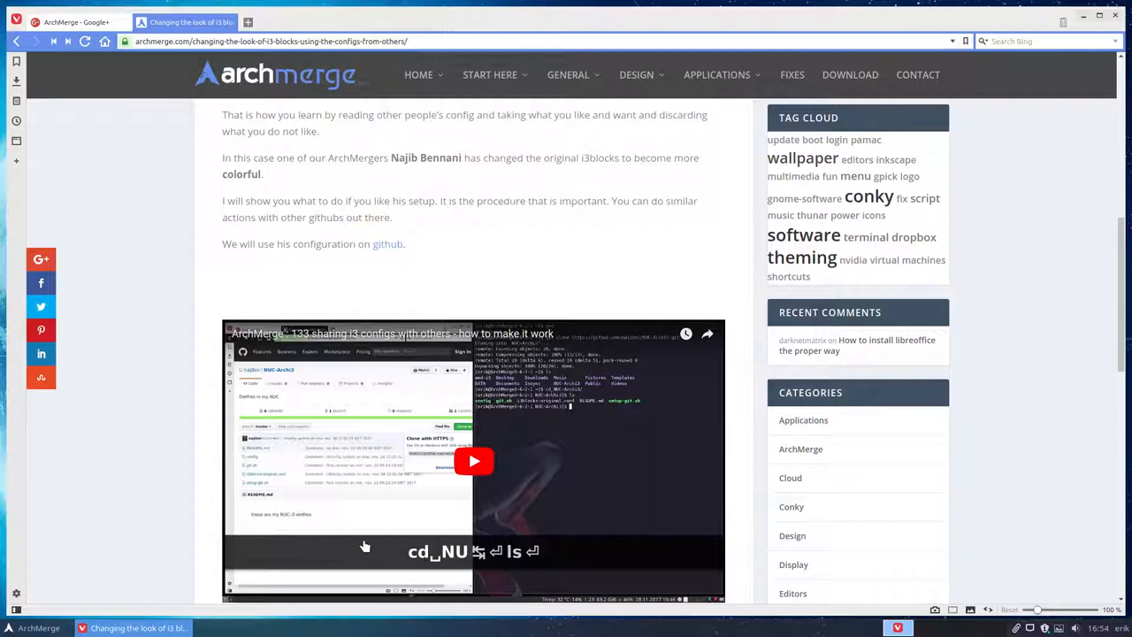
mouse_move(347, 322)
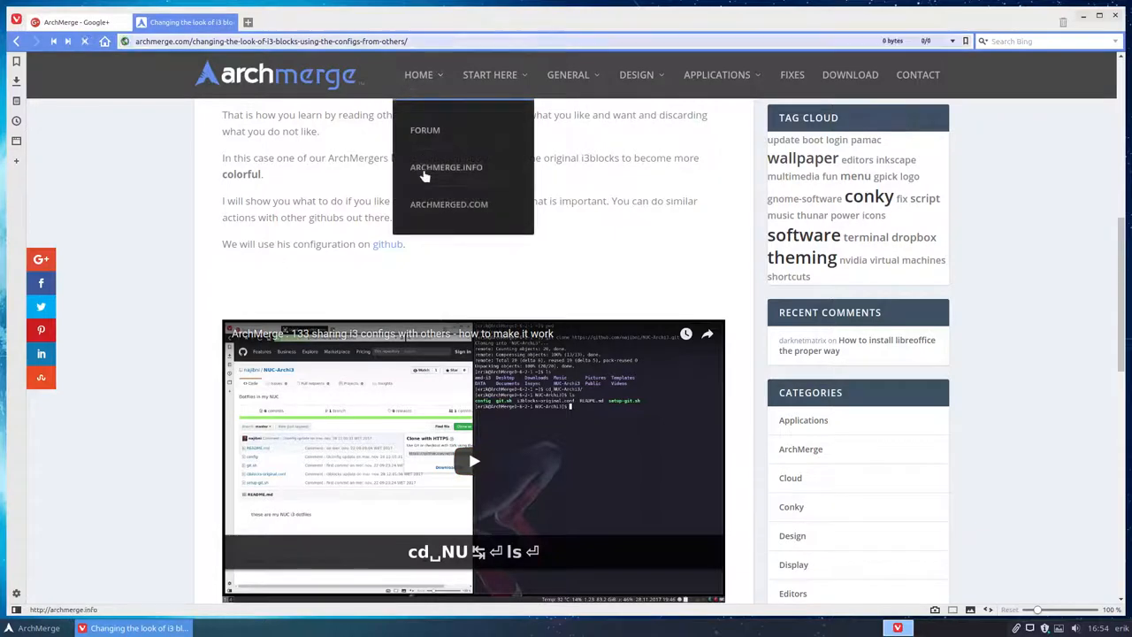
Go to archmerge.info and read the ArchMerge Kirk Release 6.2 post's Rolling Release section.
left_click(446, 167)
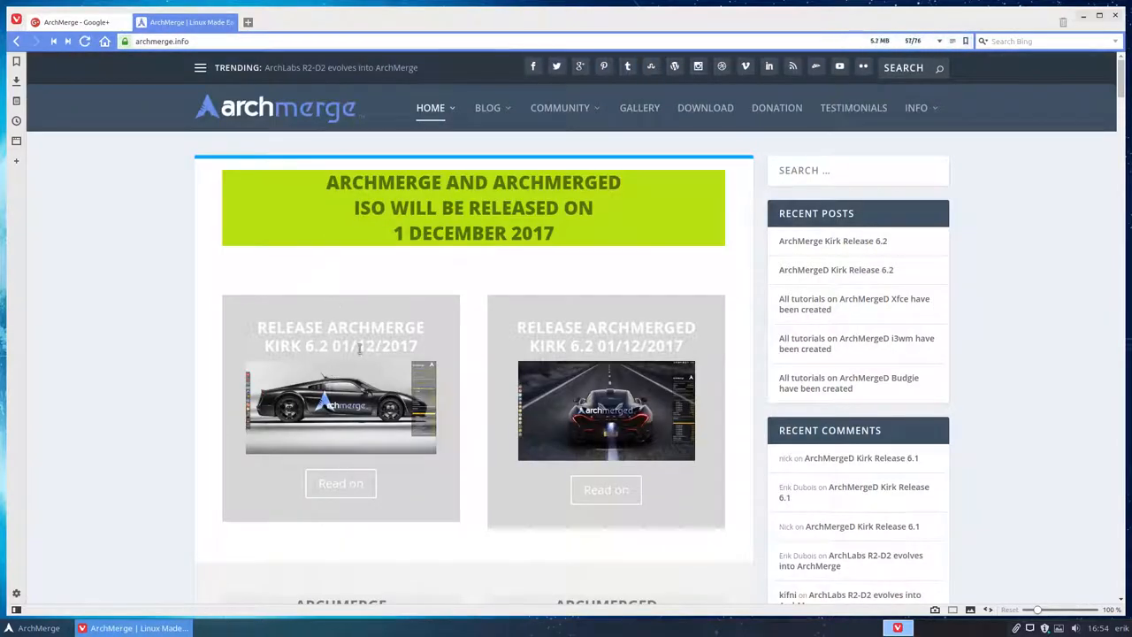
left_click(340, 482)
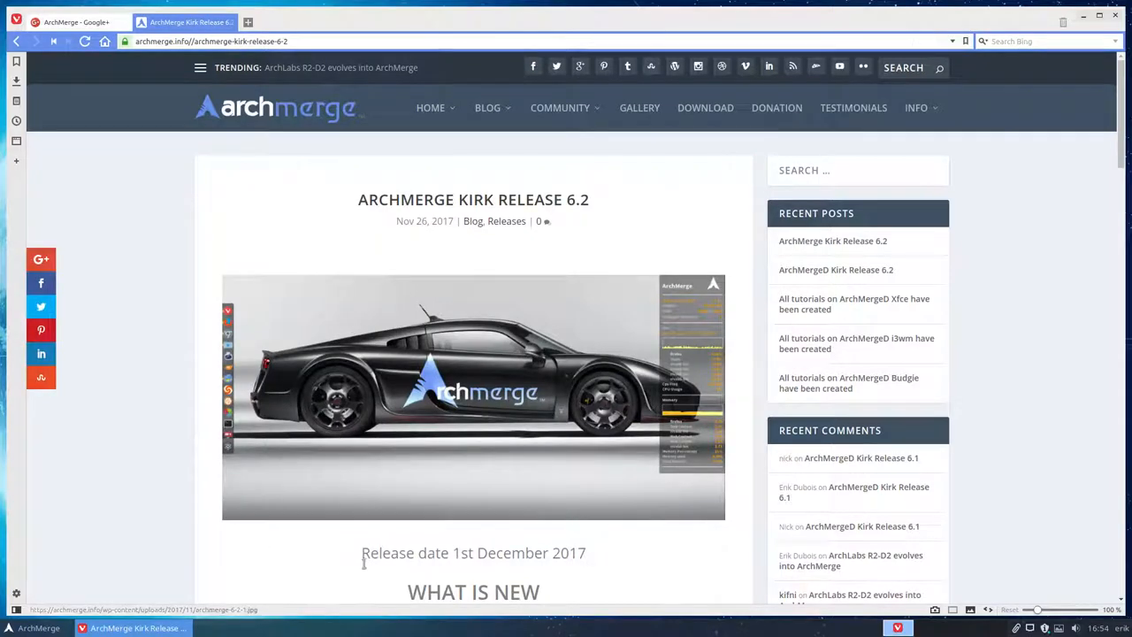
scroll("down", 3)
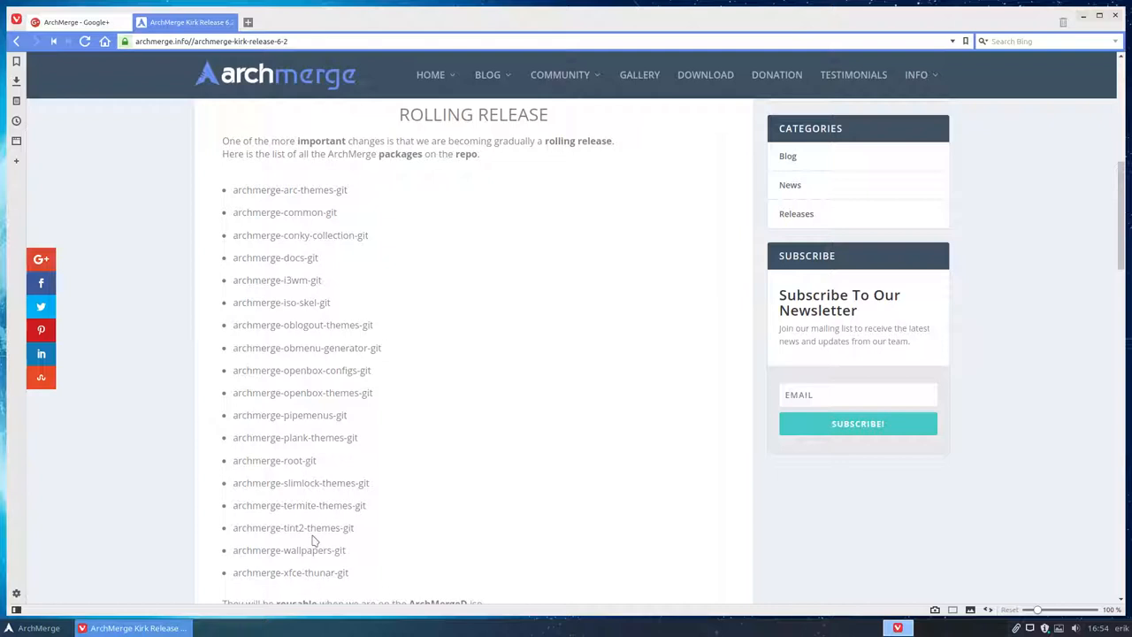
mouse_move(1086, 53)
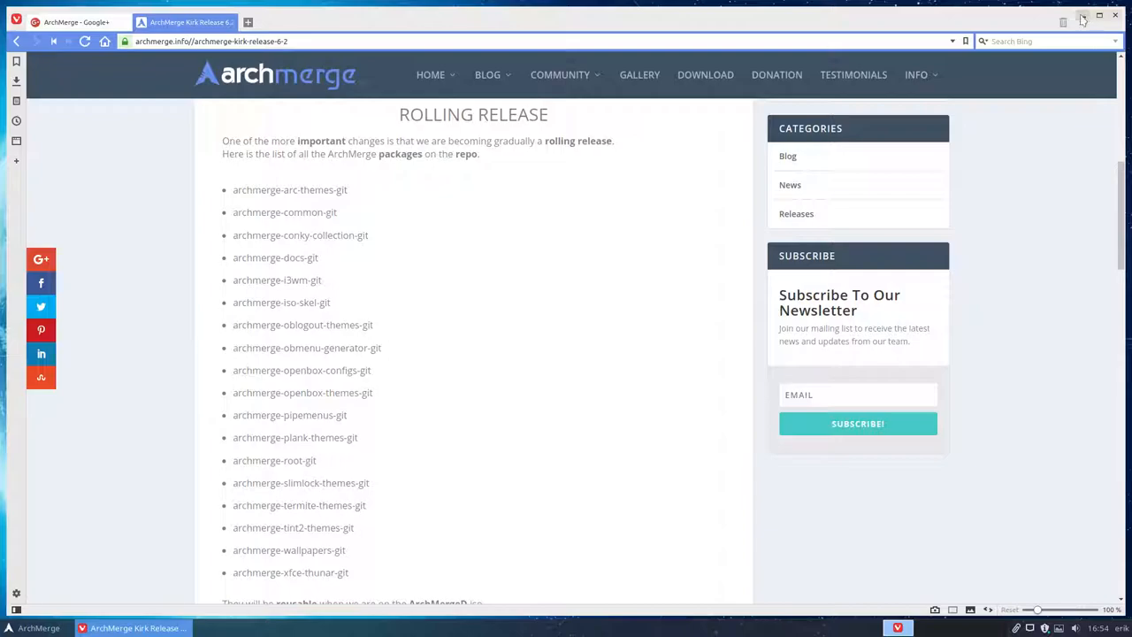
Run 'sudo pacman -Syyu' in the terminal and confirm to install archmerge-i3wm-git 6.2-1.
left_click(1083, 21)
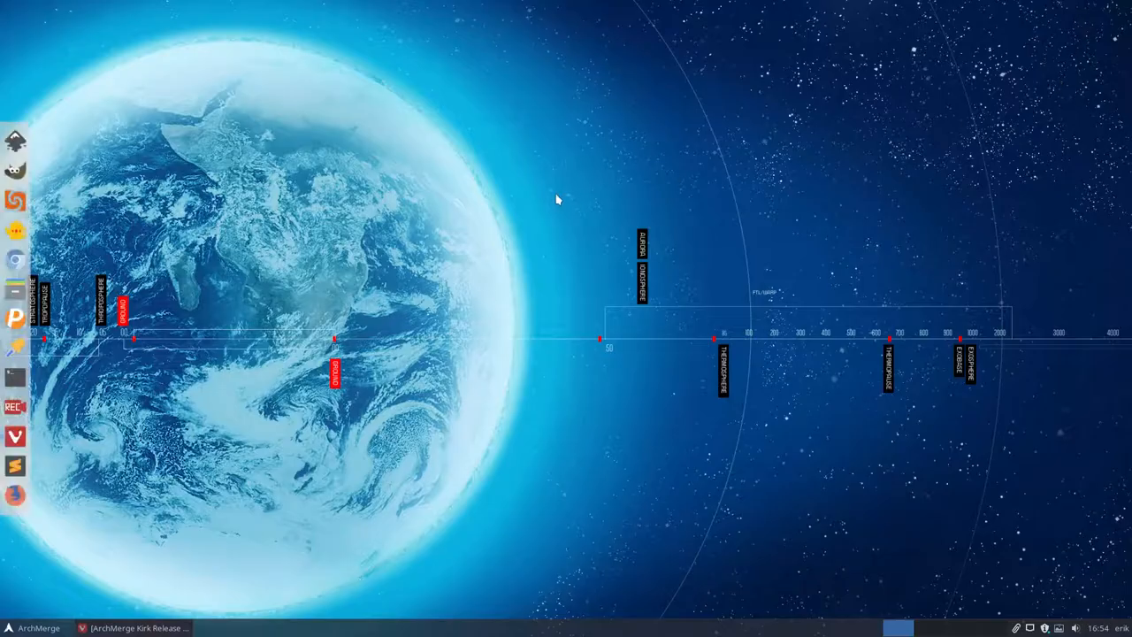
mouse_move(499, 299)
type("p")
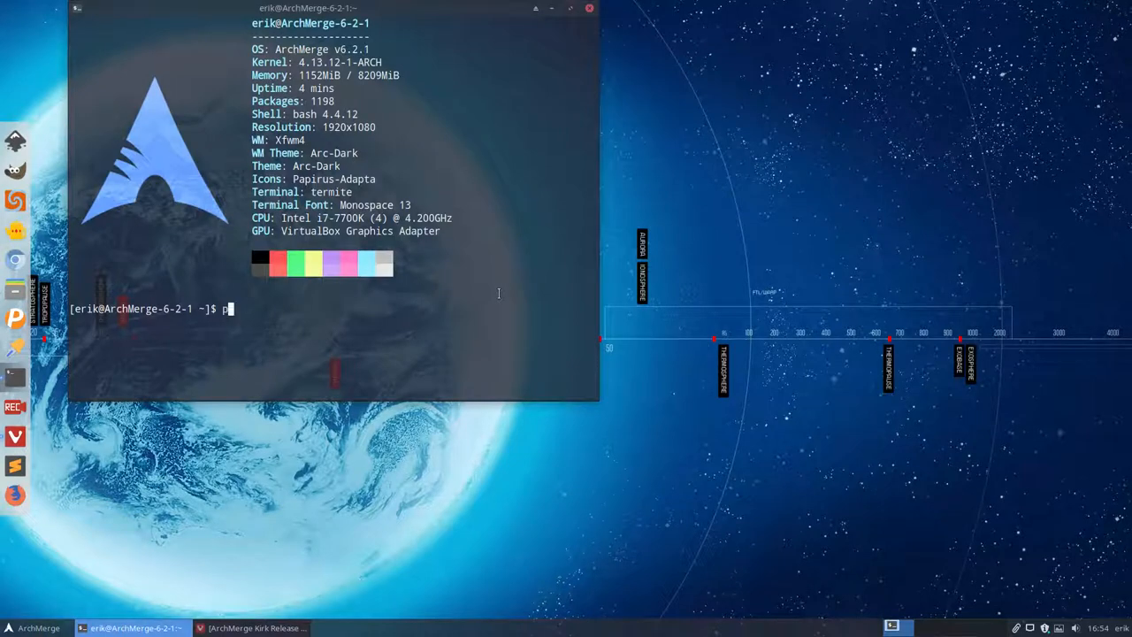
type("ksyua")
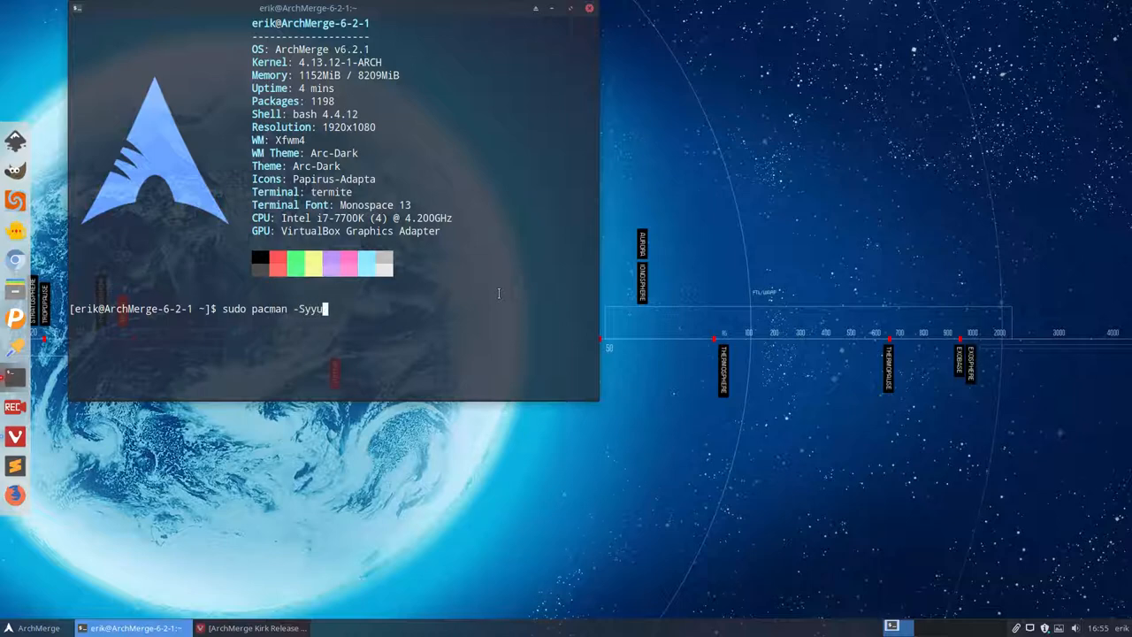
key("Return")
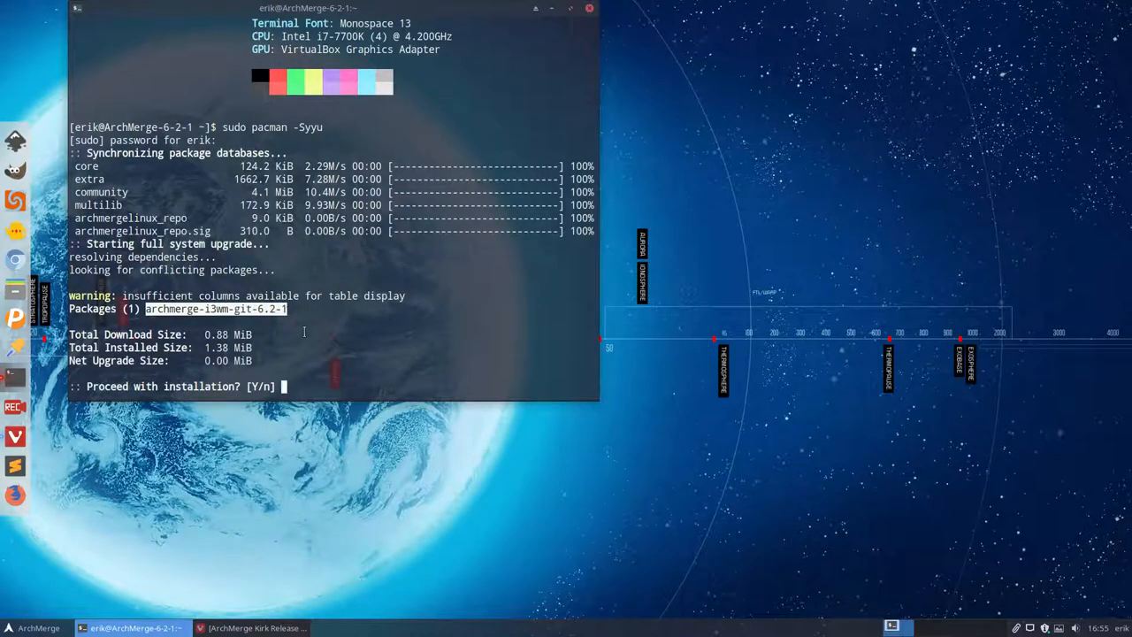
type("y")
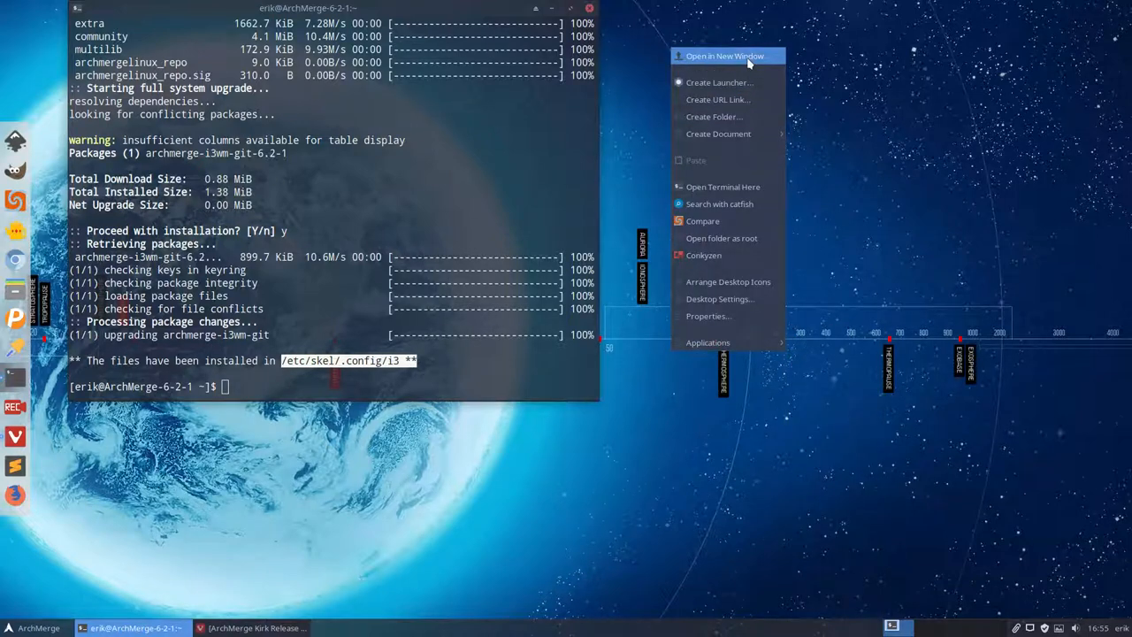
Browse Thunar from the home i3 folder to the File System root toward /etc/skel.
left_click(725, 55)
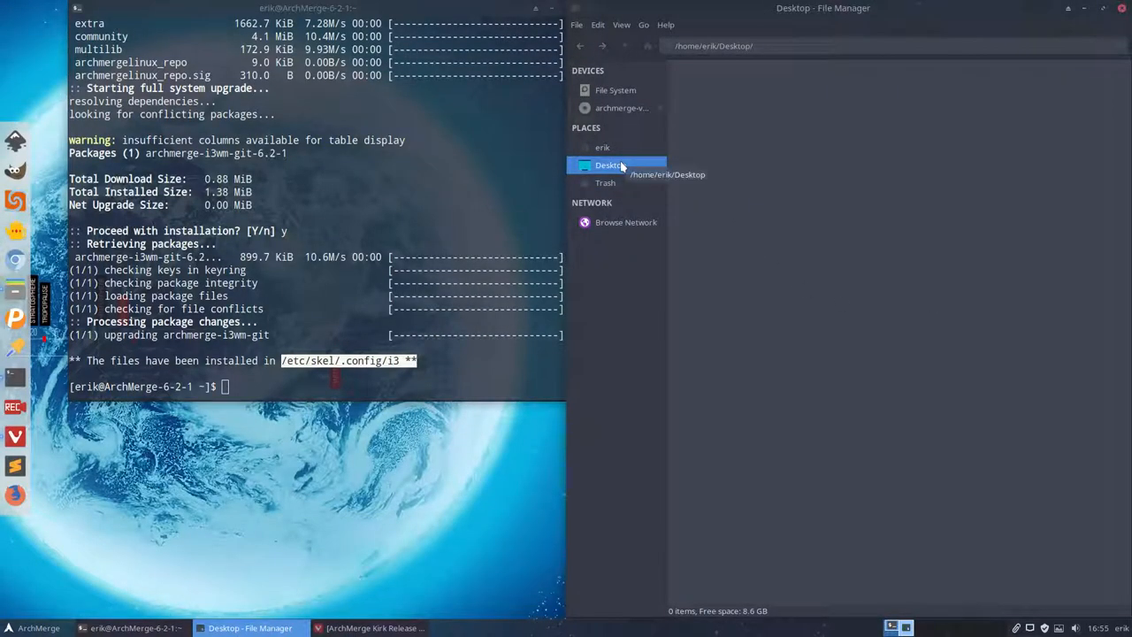
left_click(601, 147)
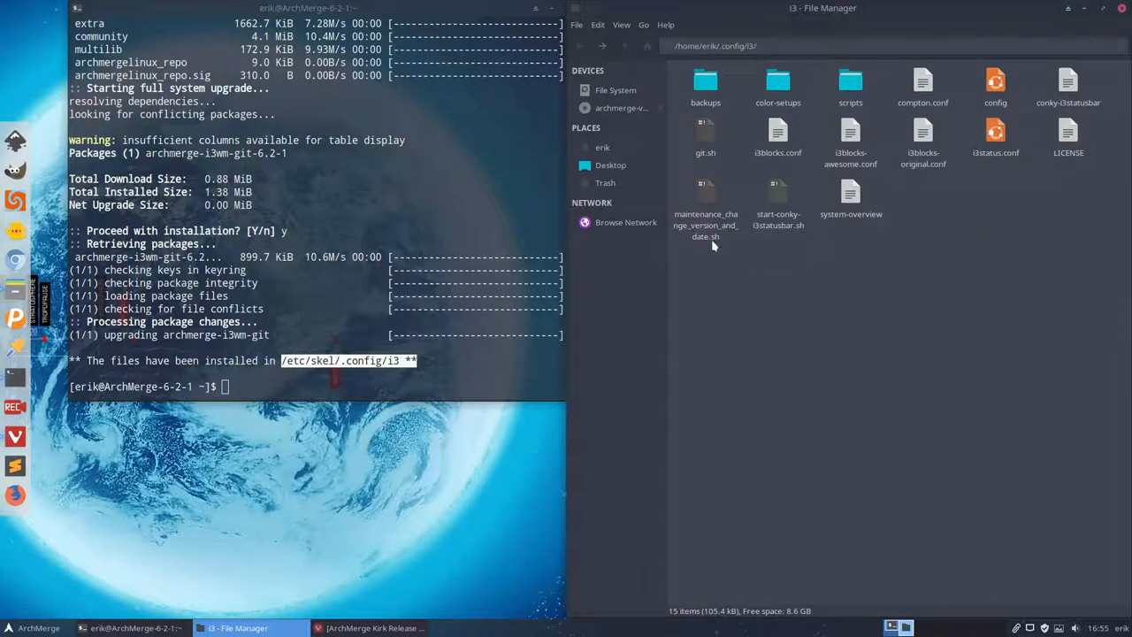
mouse_move(891, 362)
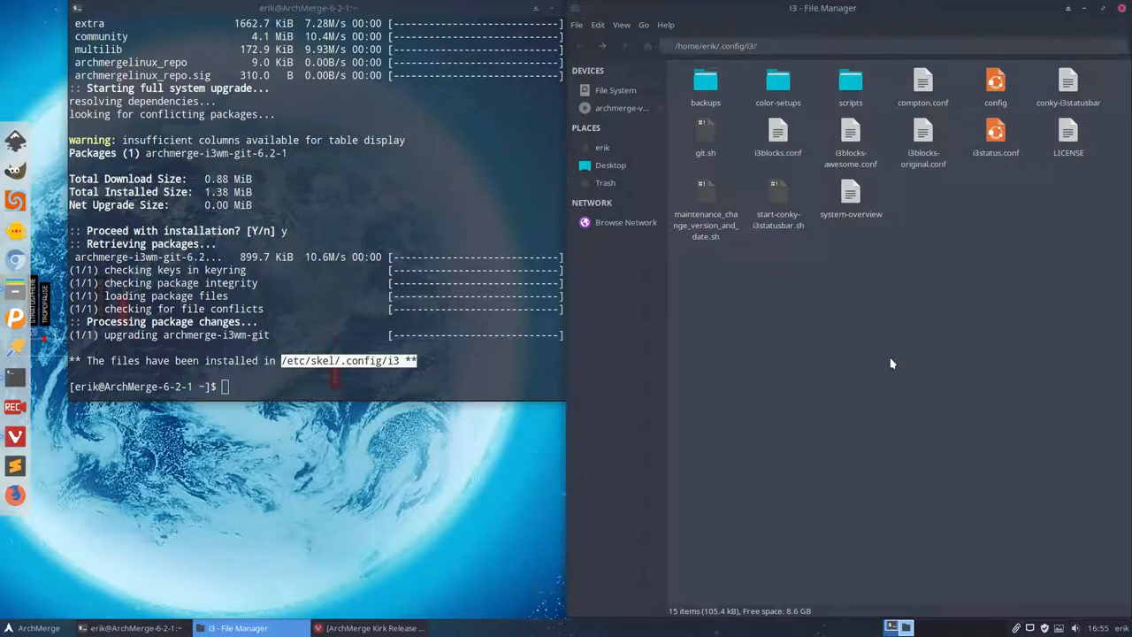
mouse_move(621, 96)
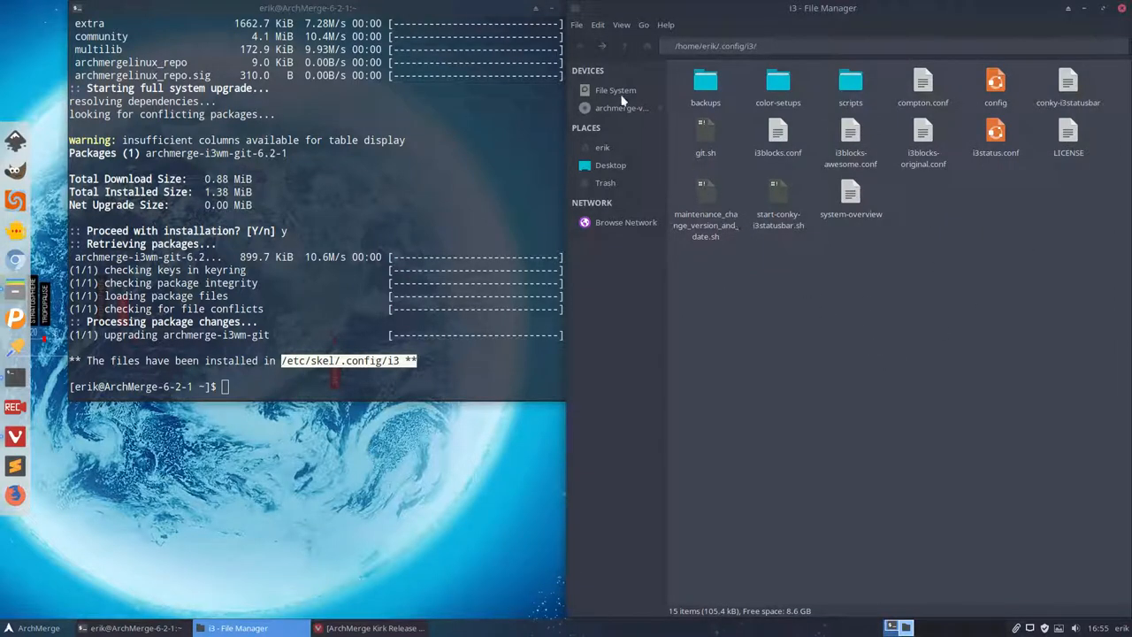
left_click(615, 88)
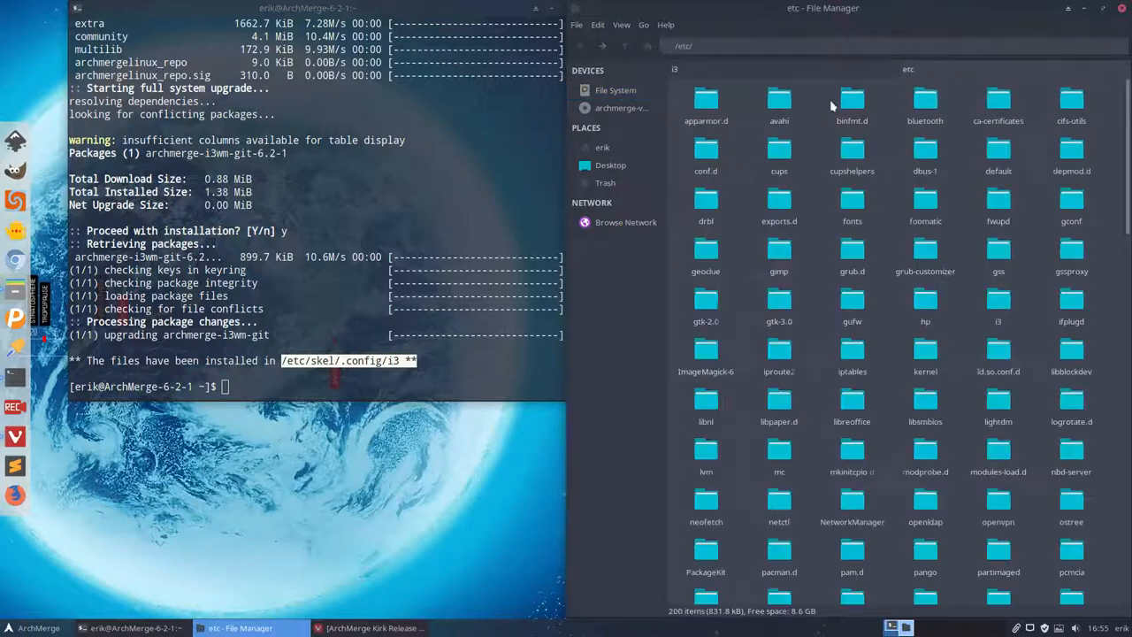
scroll("down", 3)
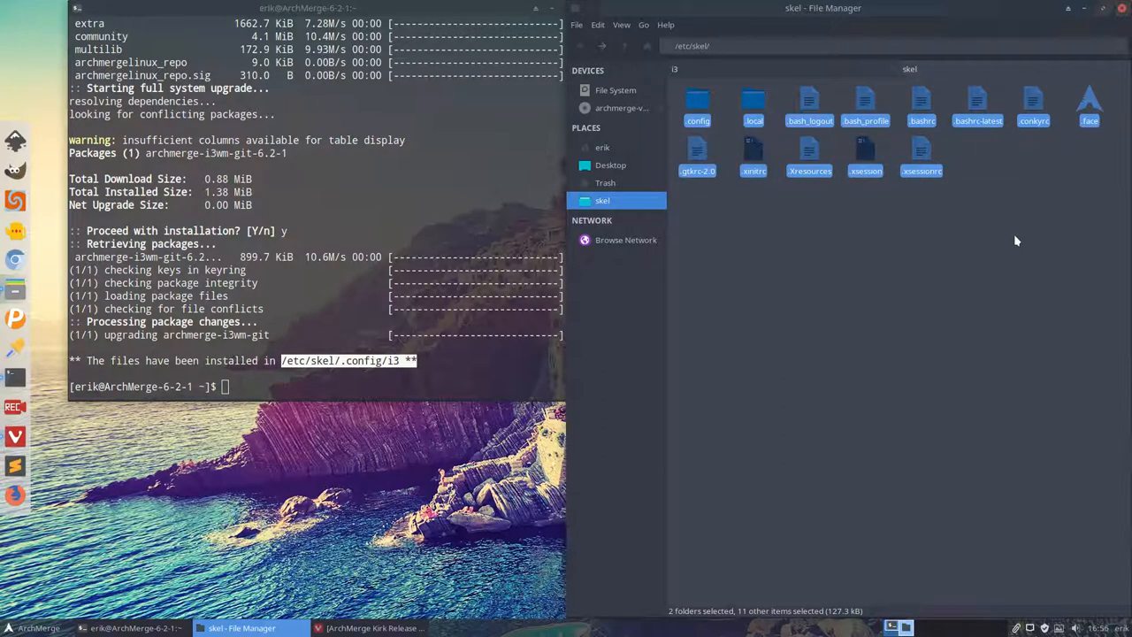
Enter /etc/skel/.config/i3 and select the new config and i3blocks-rainbow.conf files.
left_click(697, 106)
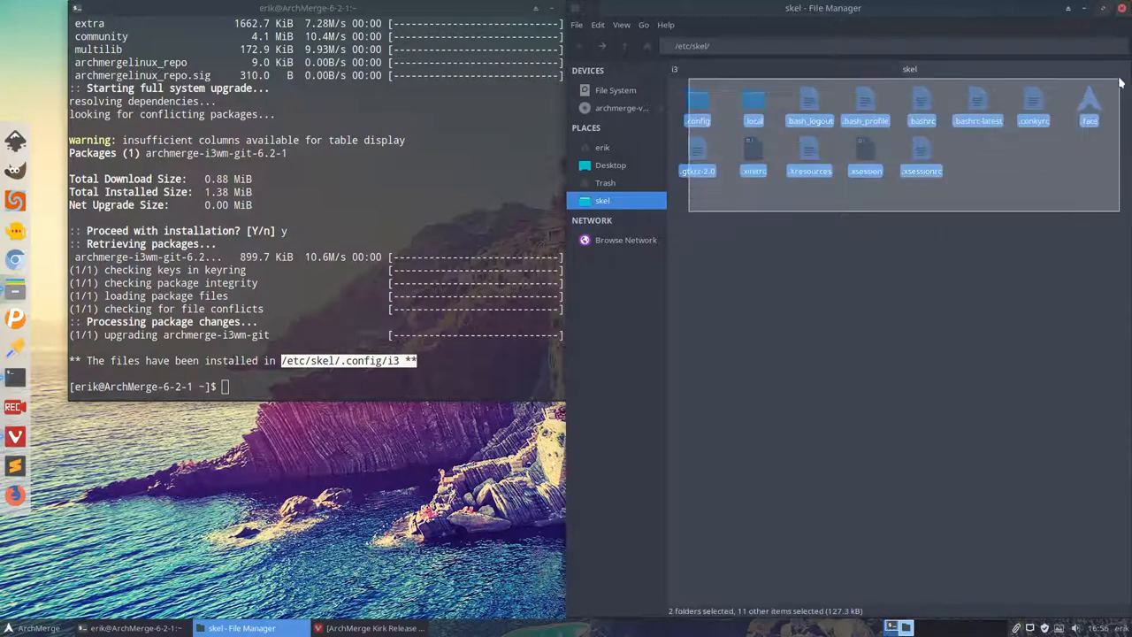
left_click(875, 202)
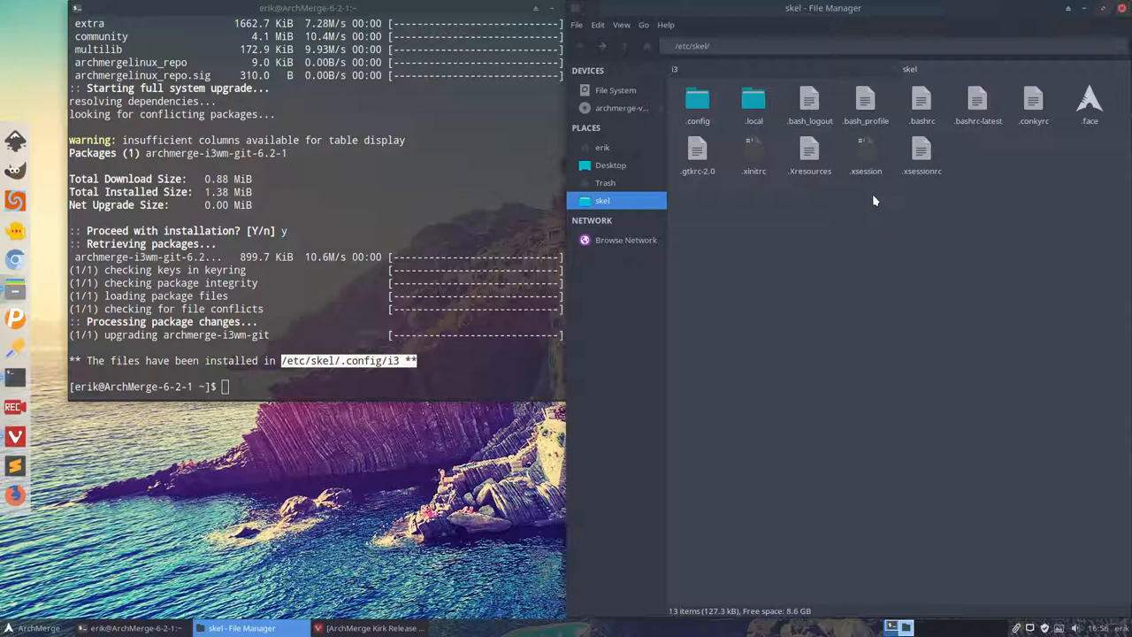
left_click(697, 101)
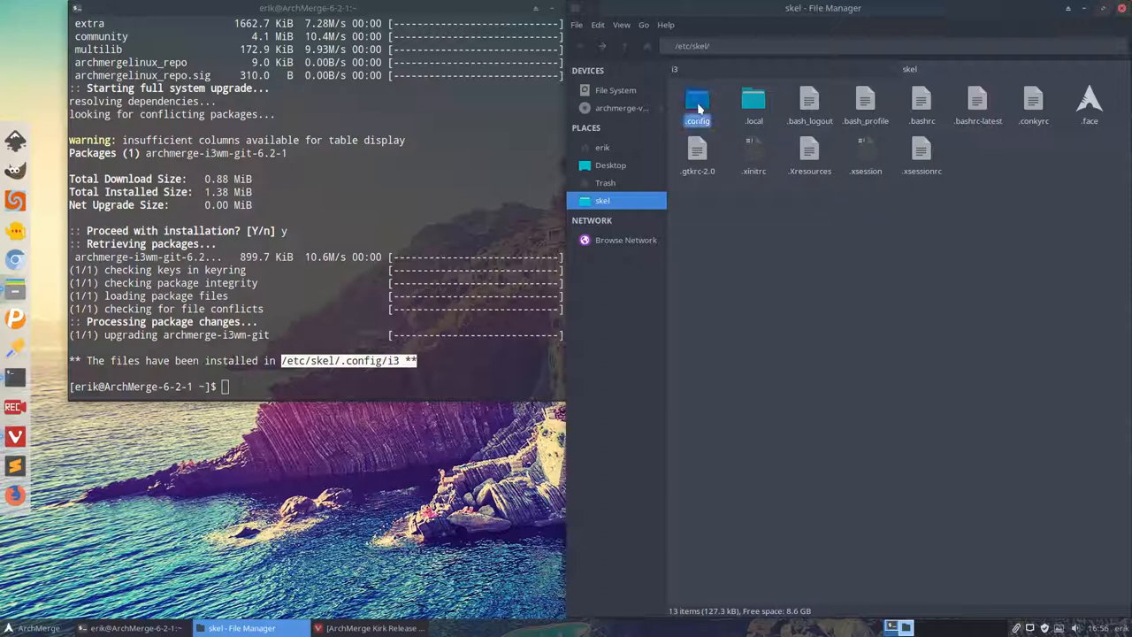
double_click(697, 104)
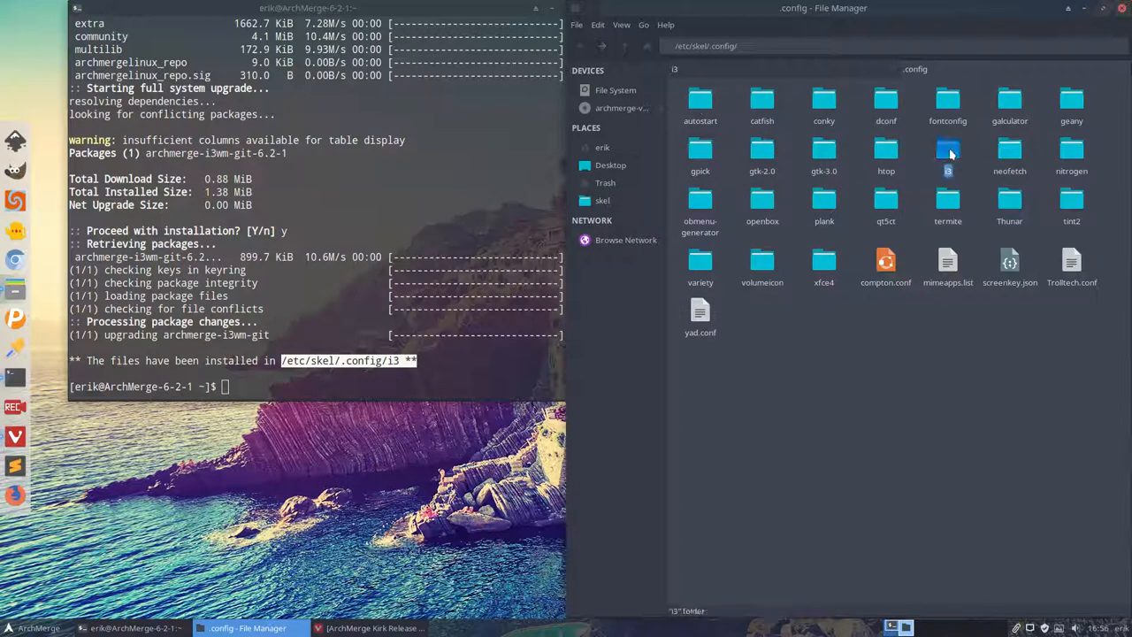
double_click(949, 151)
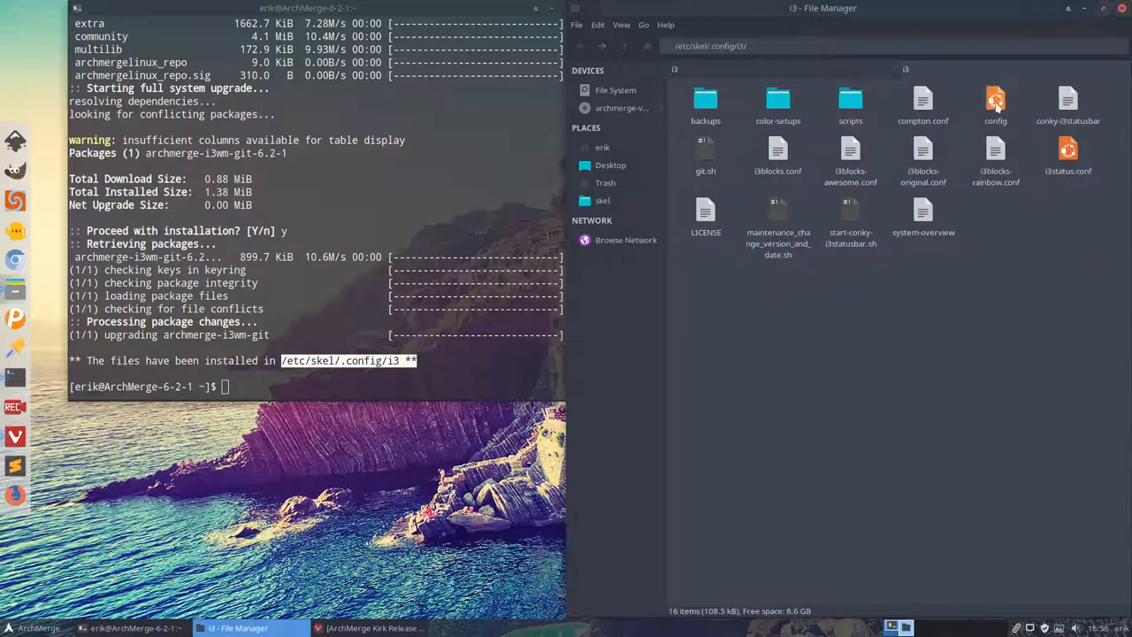
left_click(996, 105)
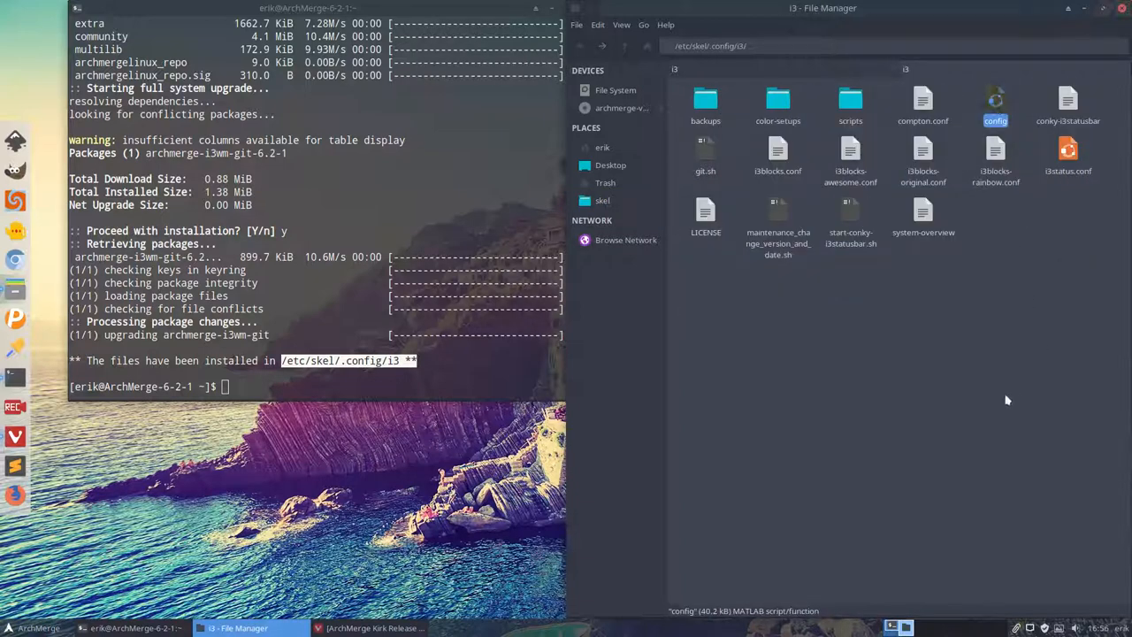
left_click(996, 156)
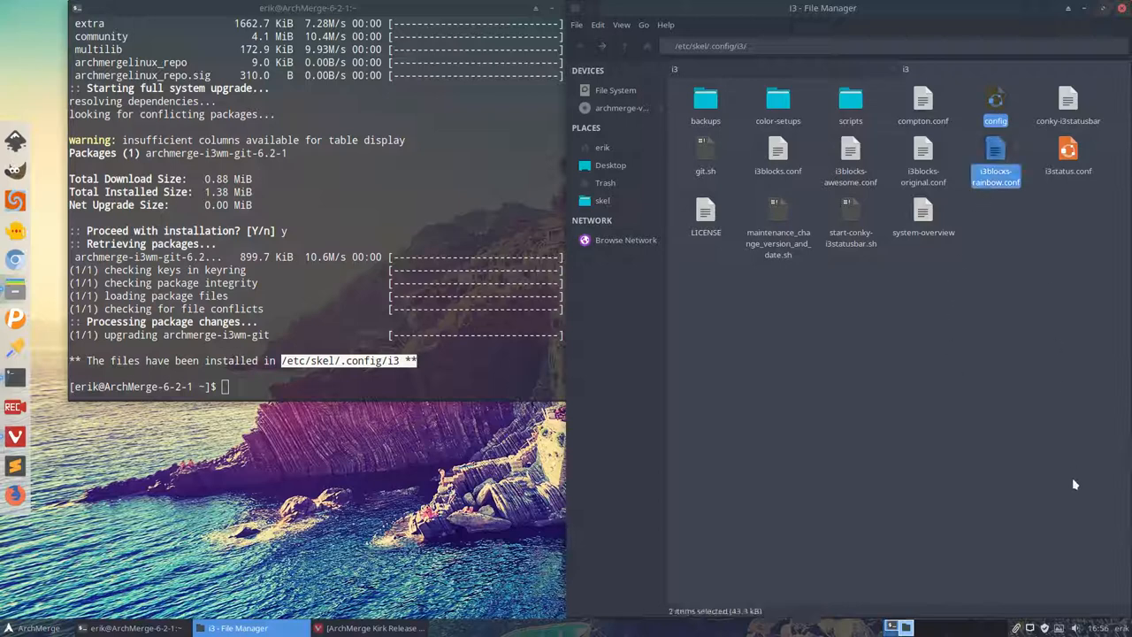
mouse_move(1077, 508)
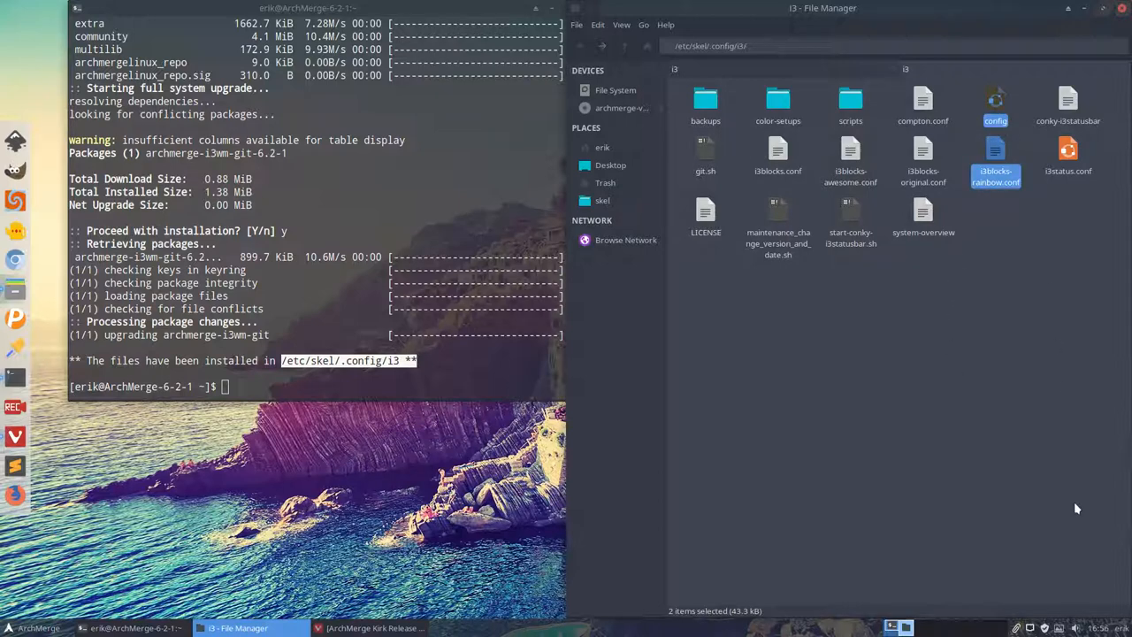
left_click(994, 163)
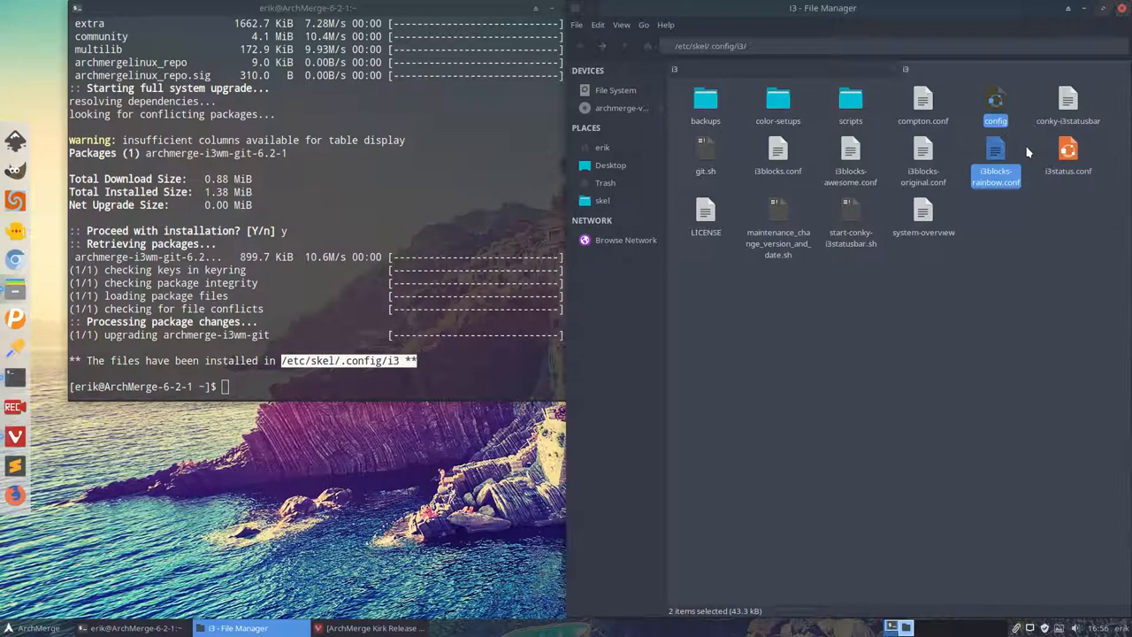
mouse_move(312, 534)
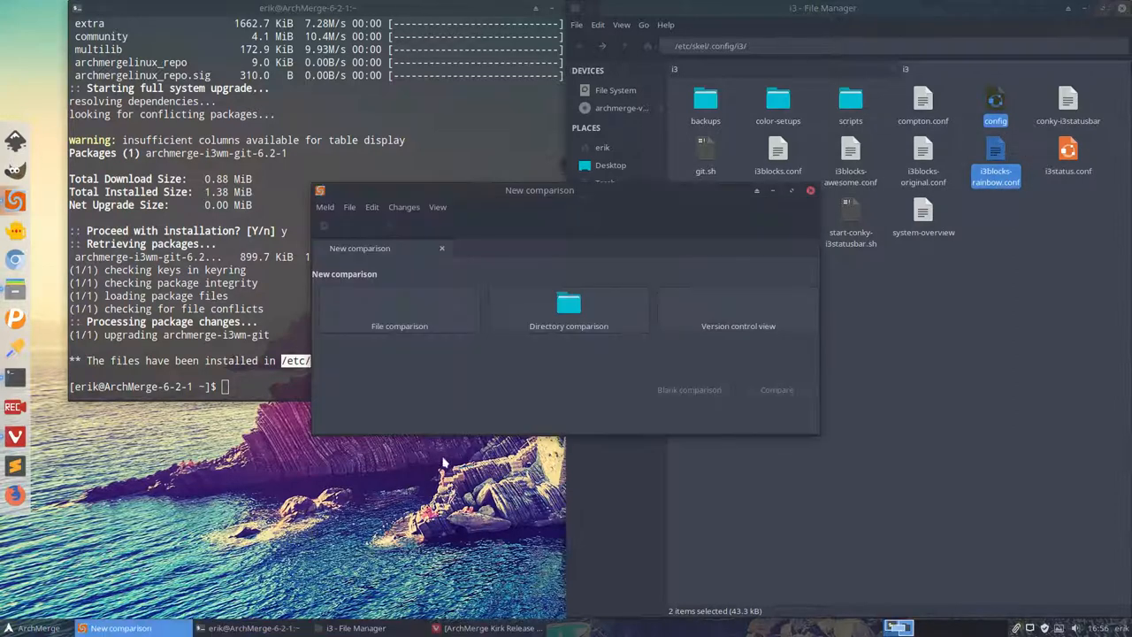
Move Meld's New comparison window lower and return Thunar to the .config folder.
left_click_drag(540, 191, 400, 314)
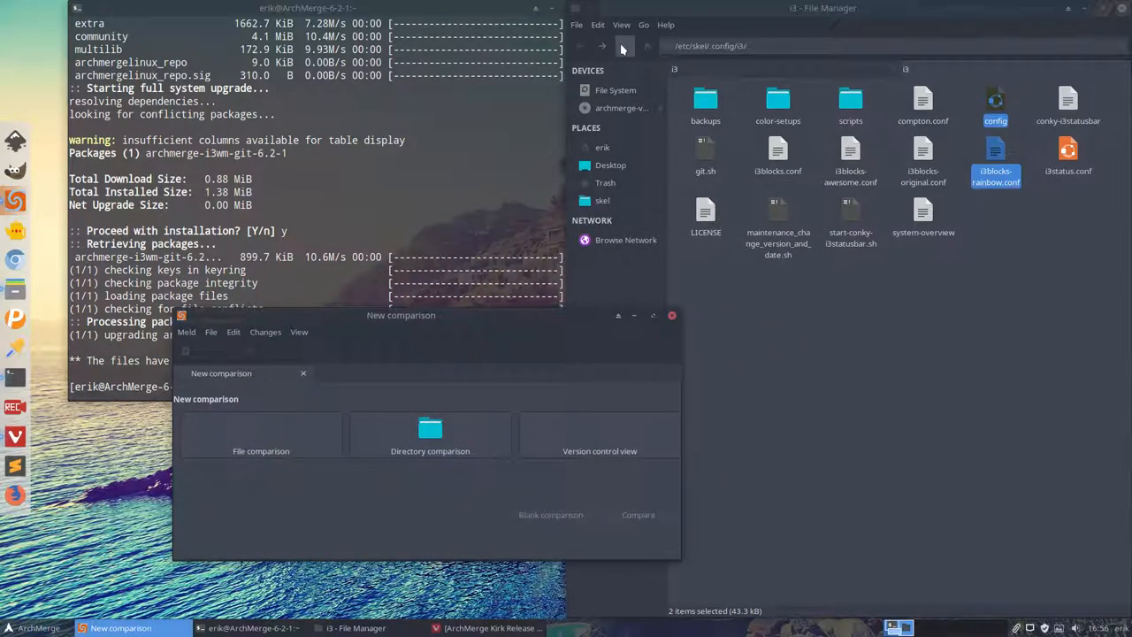
left_click(601, 46)
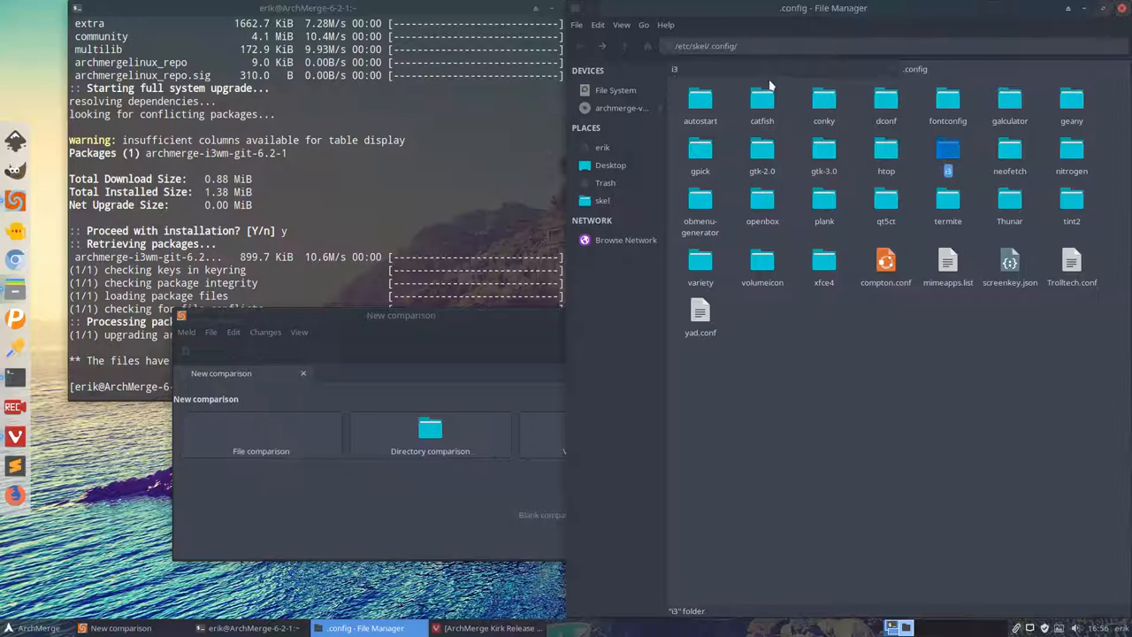
double_click(948, 155)
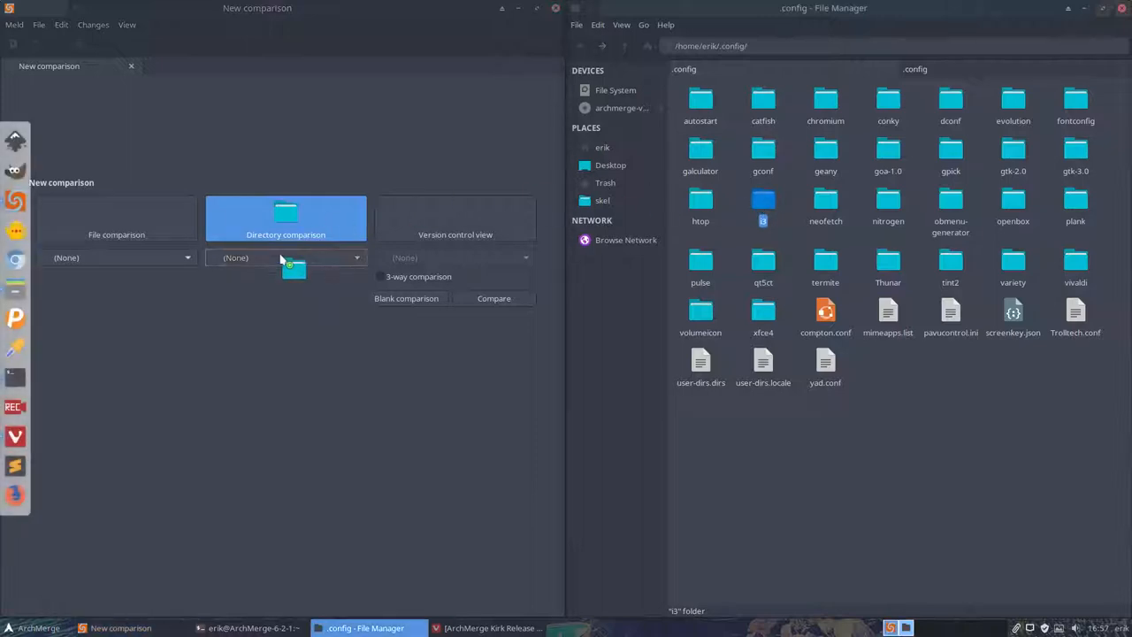
Set skel i3 as first and home i3 as second directory and run the comparison.
left_click(284, 258)
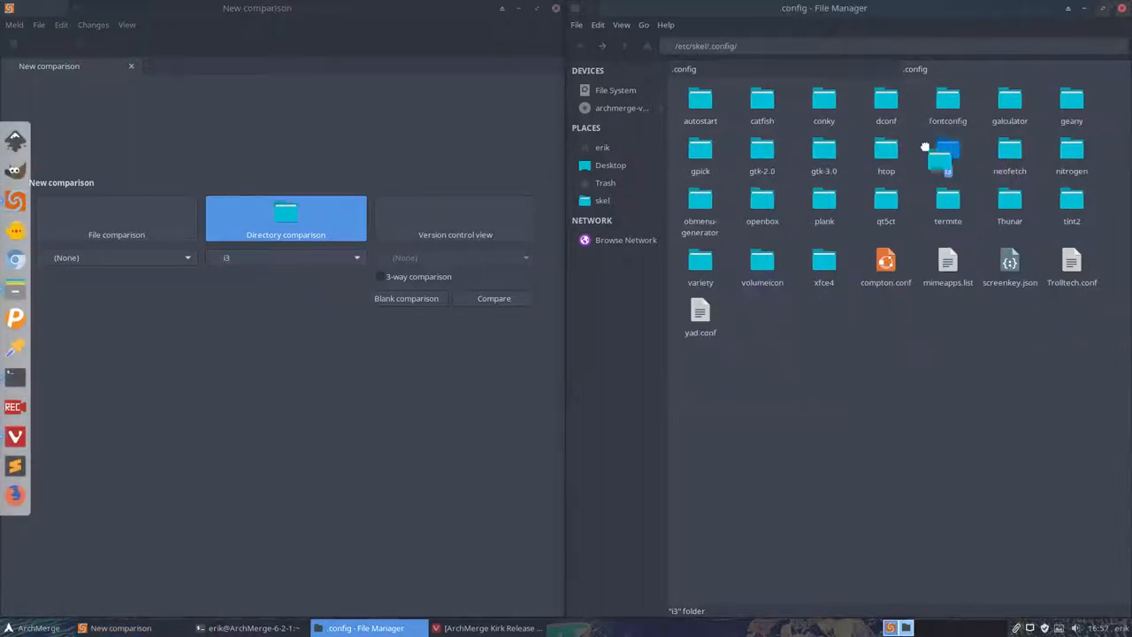
left_click(117, 259)
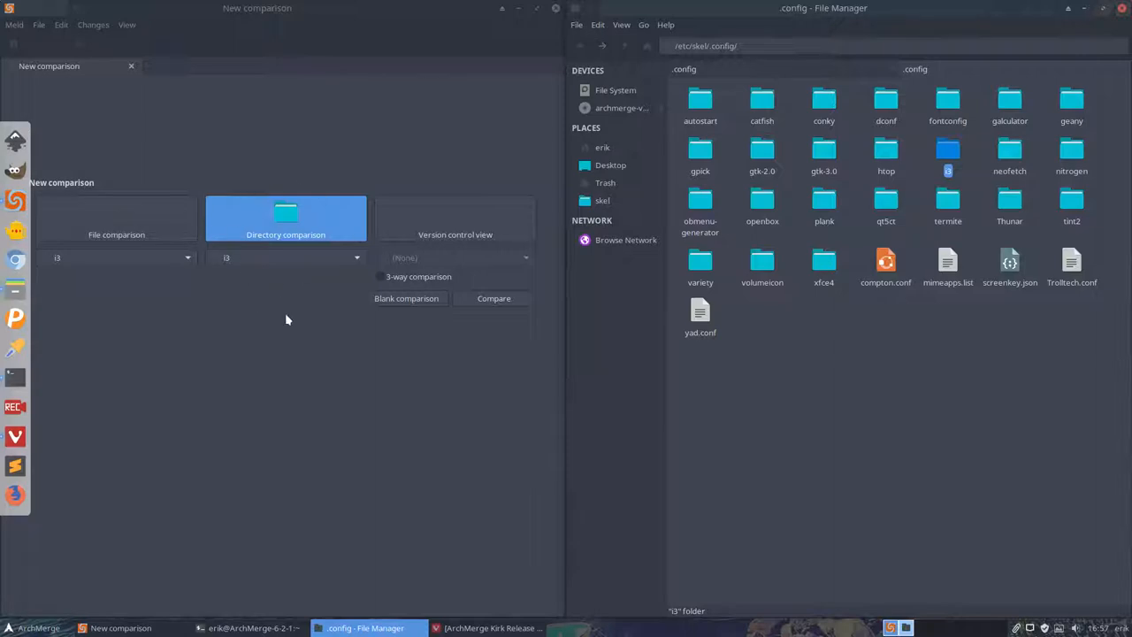
left_click(494, 297)
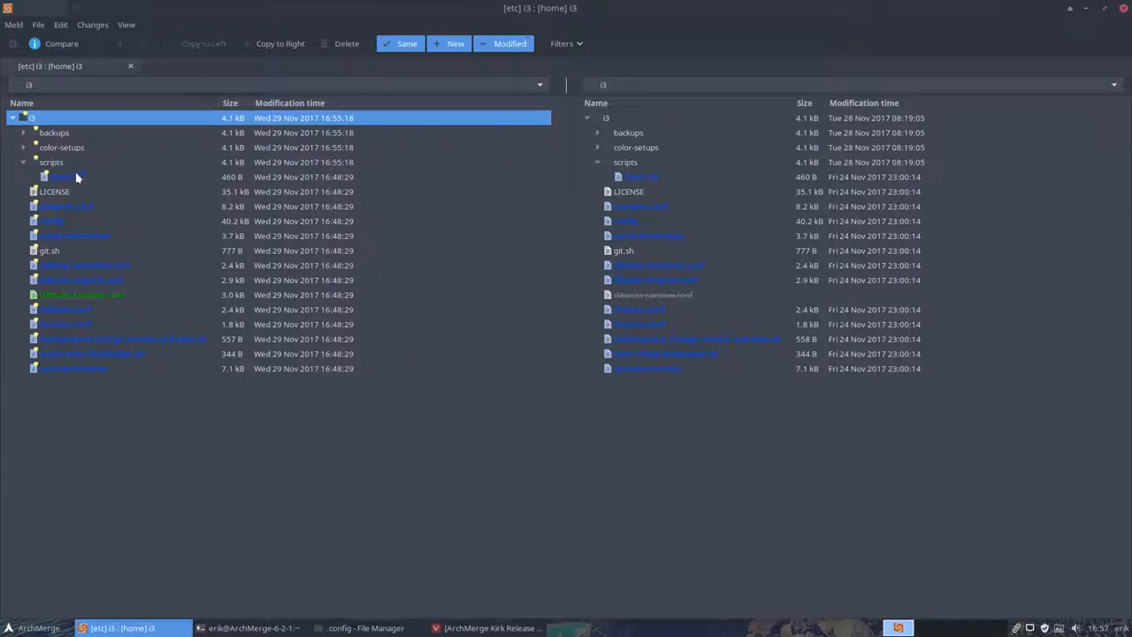
Compare exit.sh side by side and set Meld's syntax colour scheme to Solarized Light.
double_click(62, 177)
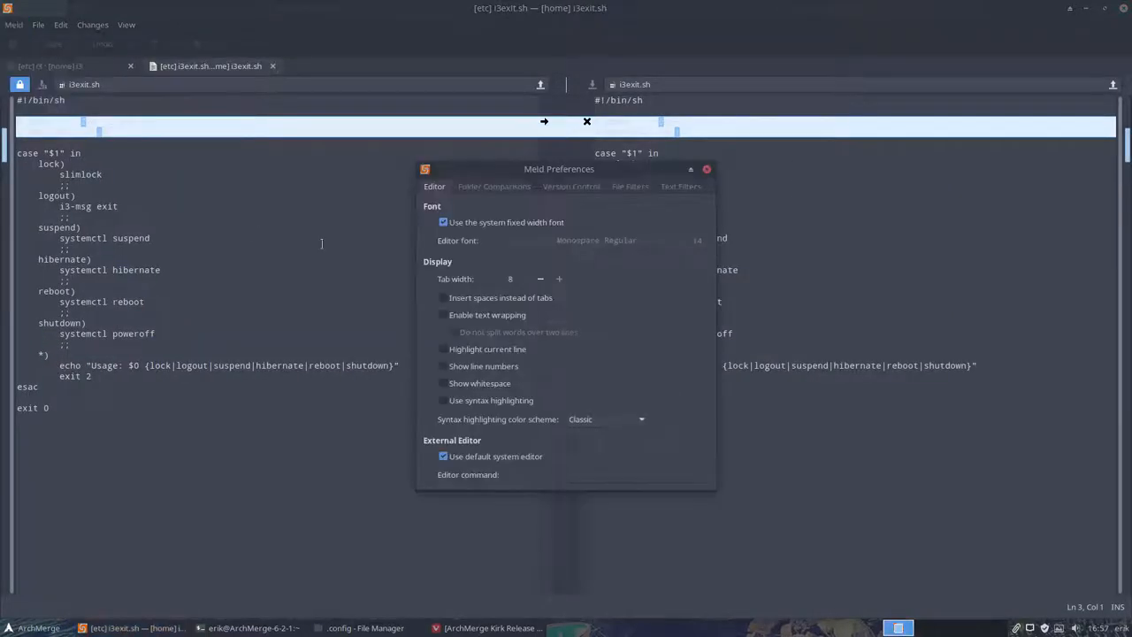
left_click(605, 418)
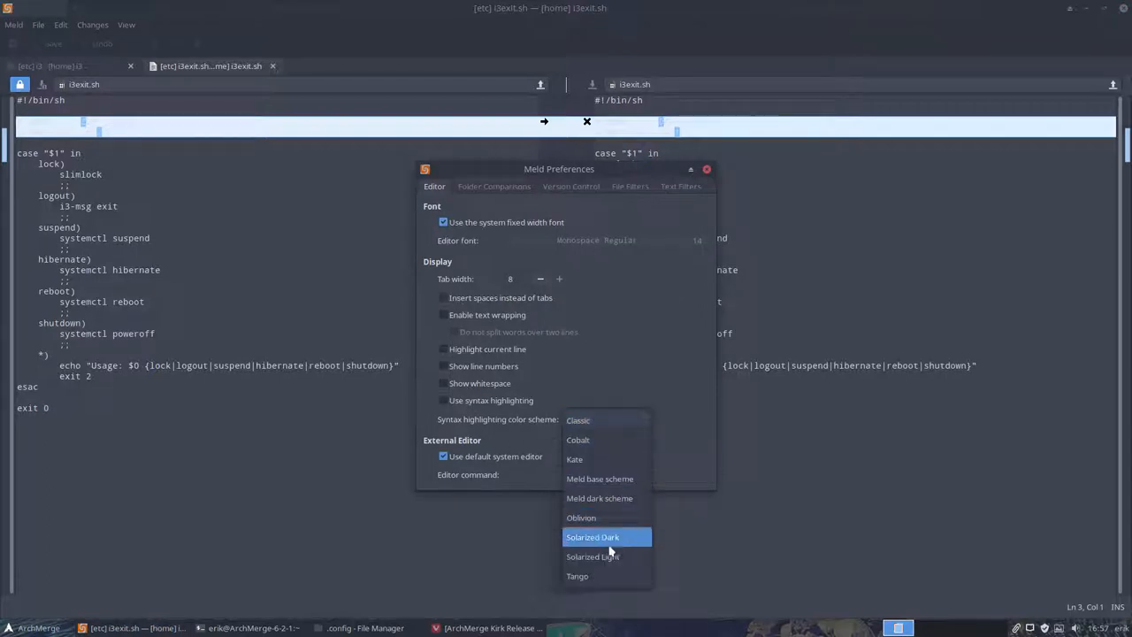
left_click(592, 556)
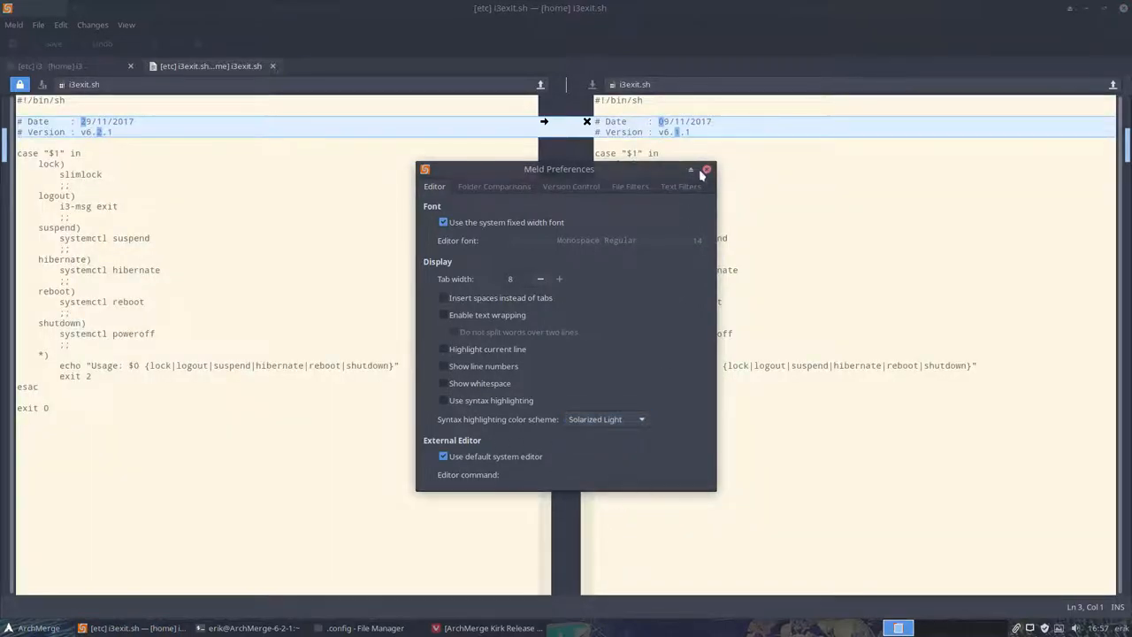
left_click(706, 170)
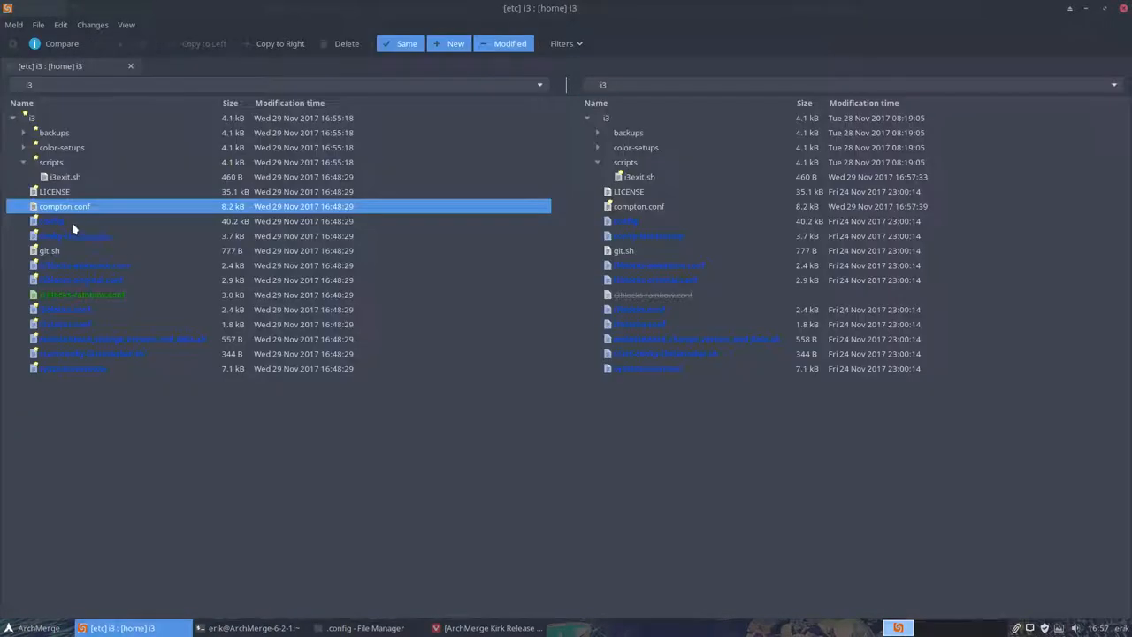
Select the new i3blocks-rainbow.conf in the skel pane and bring up its copy actions.
double_click(50, 221)
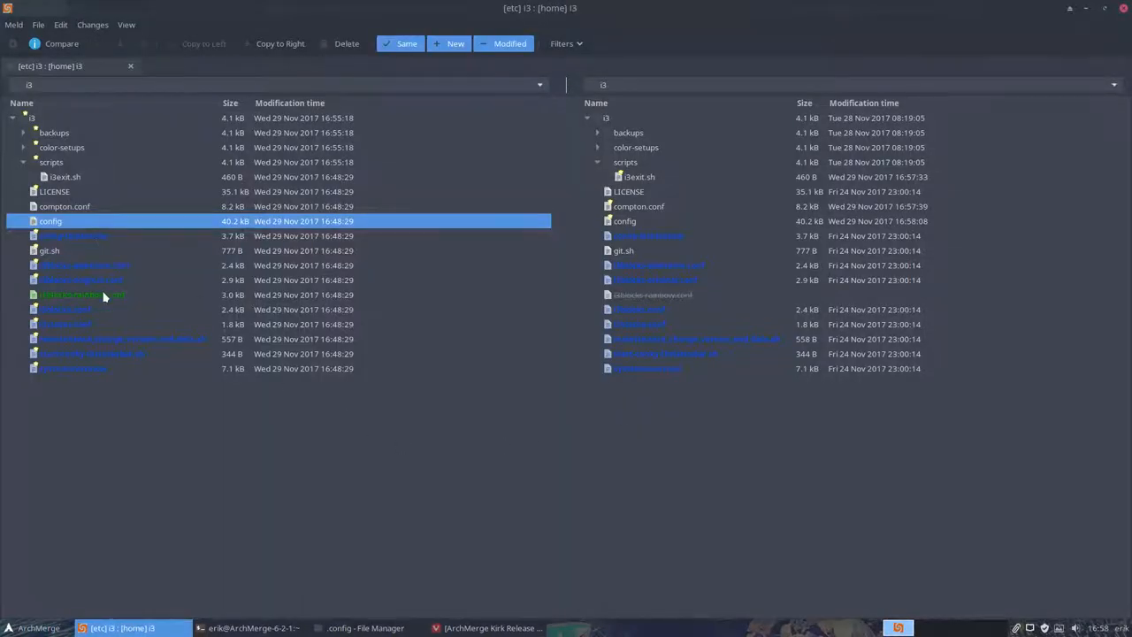
left_click(82, 294)
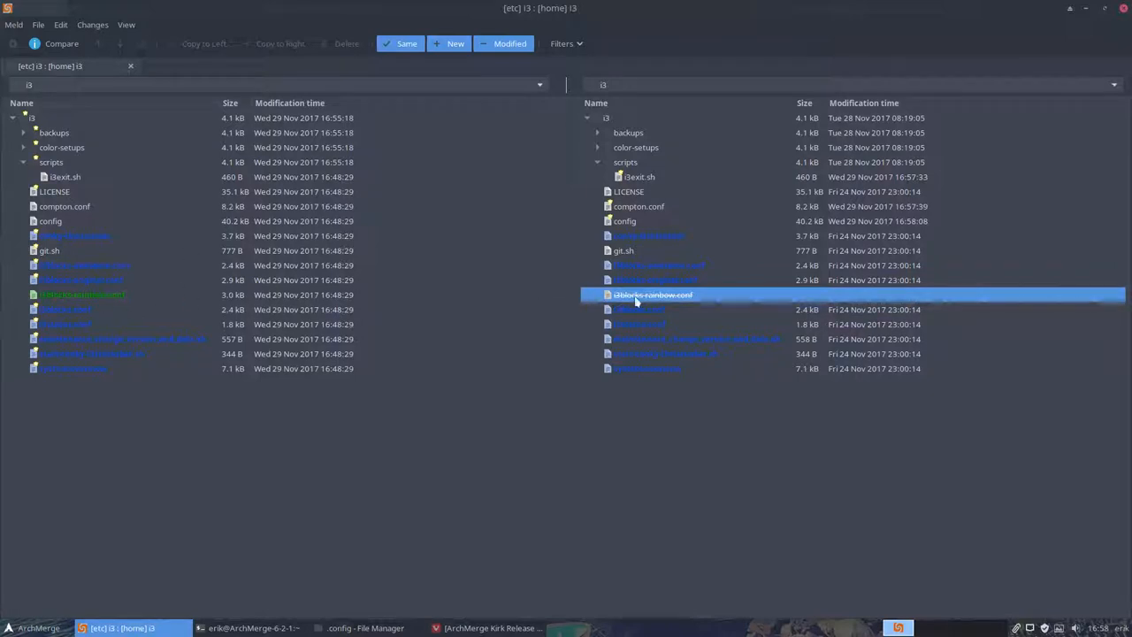
left_click(81, 294)
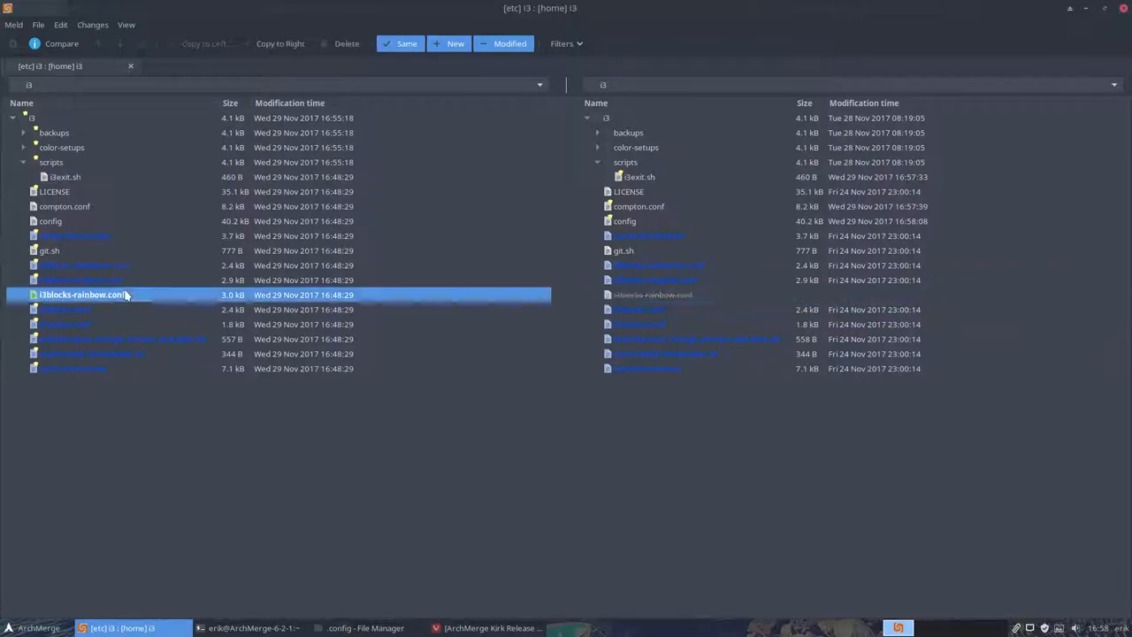
right_click(81, 294)
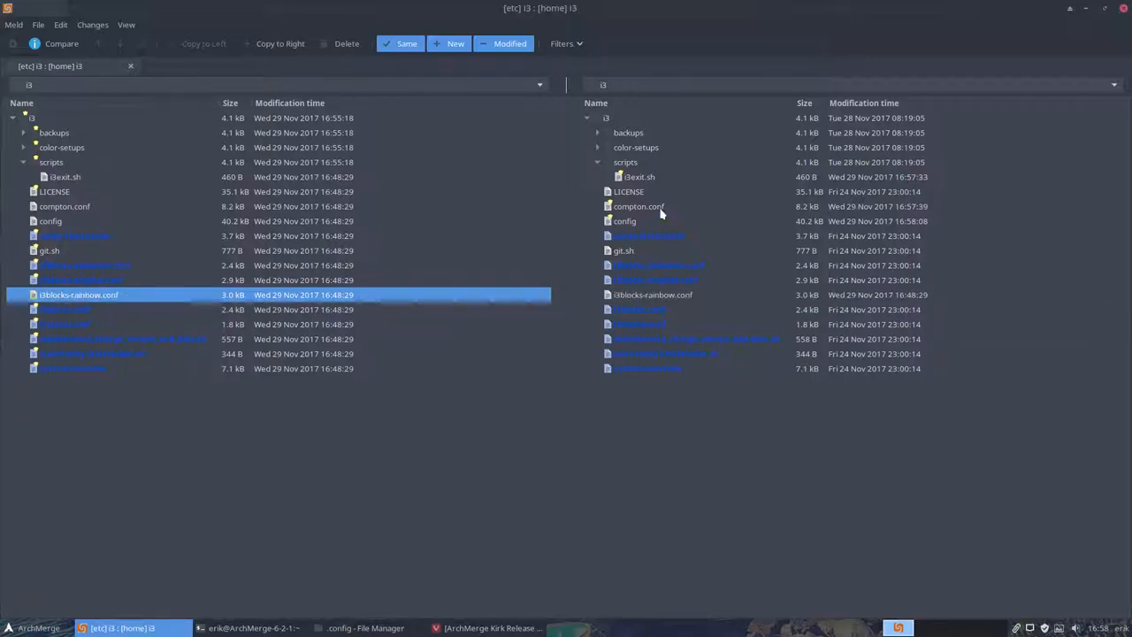
mouse_move(192, 218)
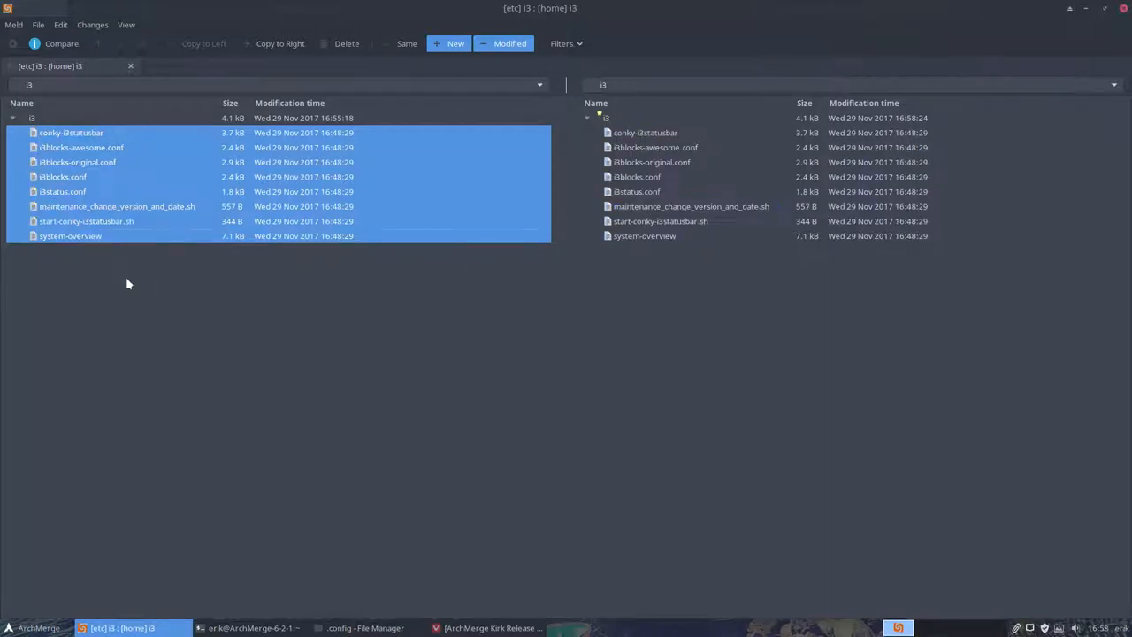
mouse_move(1030, 70)
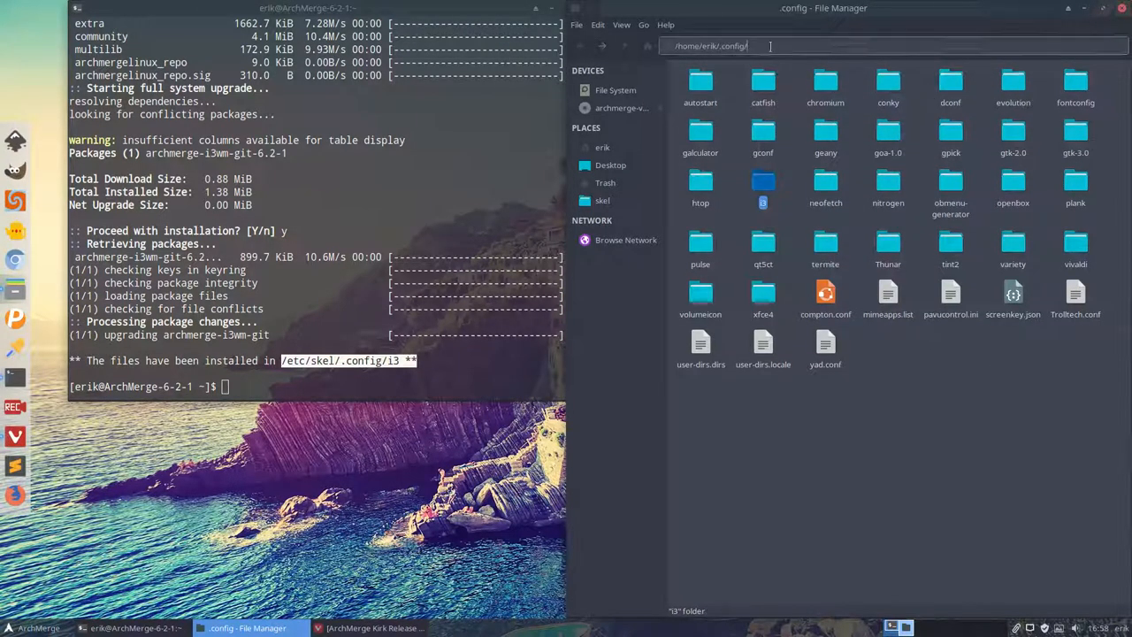
Select the current ~/.config path in the location bar and log out of the session.
triple_click(711, 46)
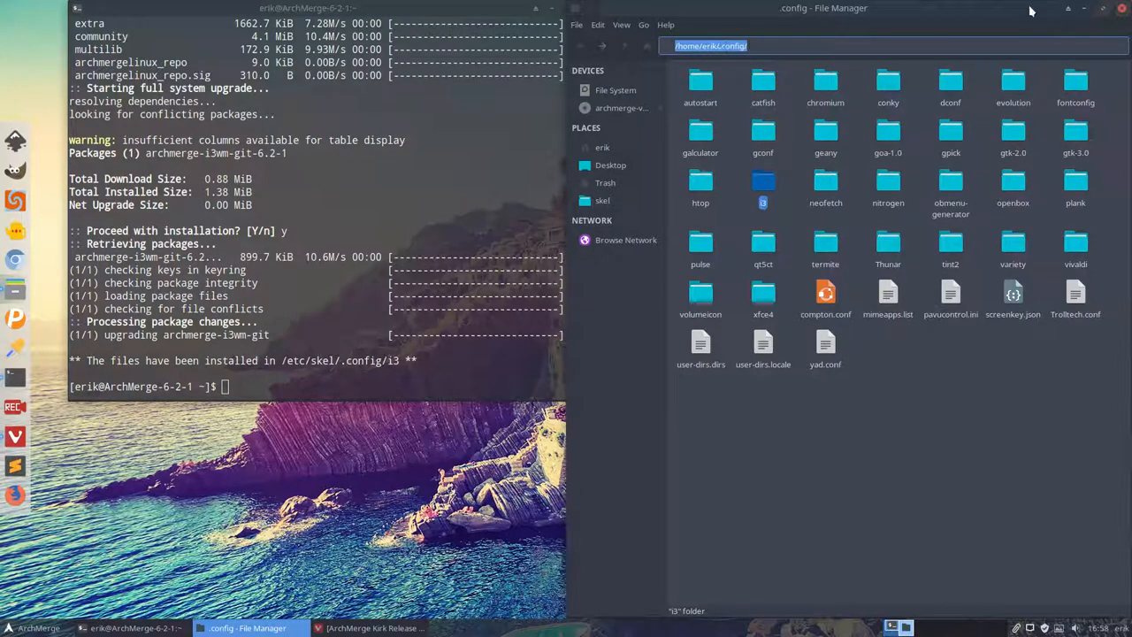
left_click(1121, 7)
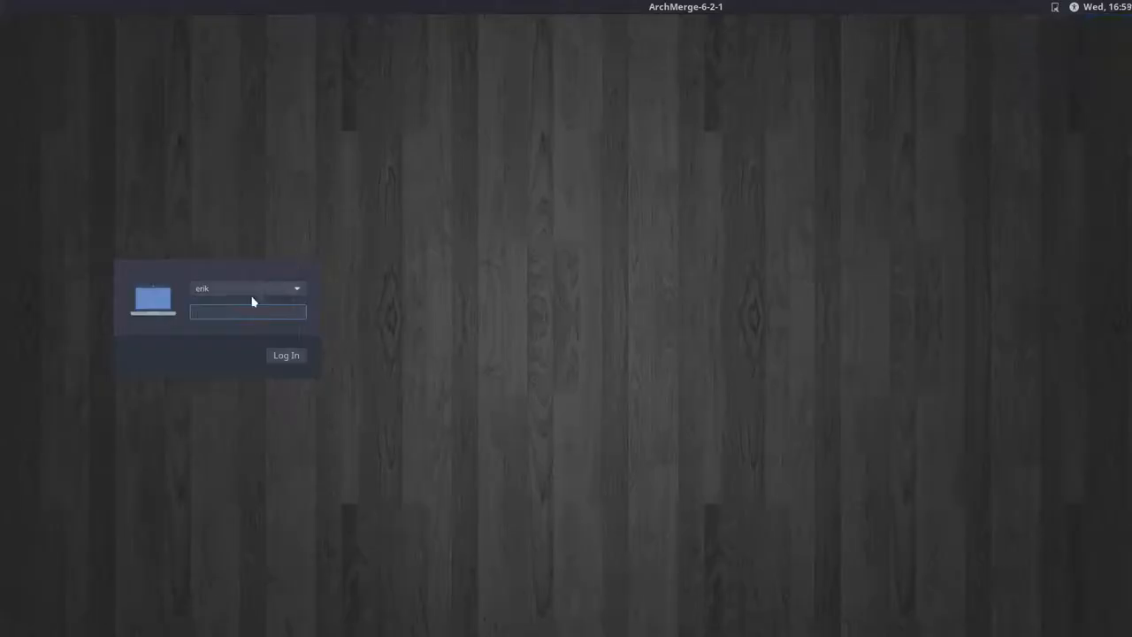
Log back in and open the ~/.config/i3 folder, keeping it as a sidebar bookmark.
left_click(286, 354)
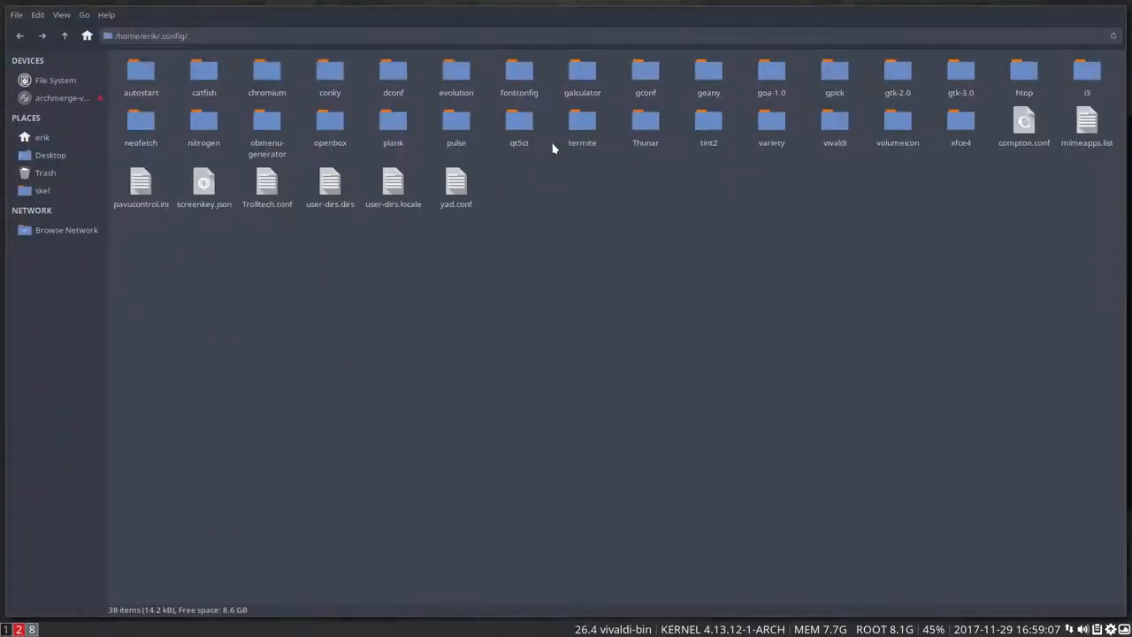
left_click(1086, 75)
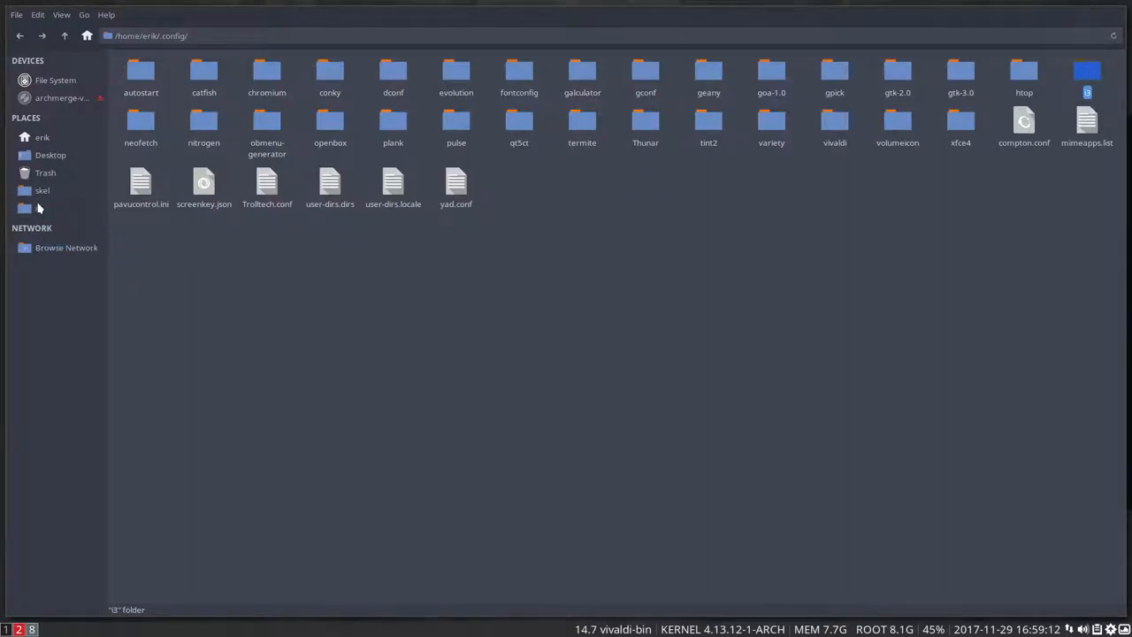
double_click(1086, 74)
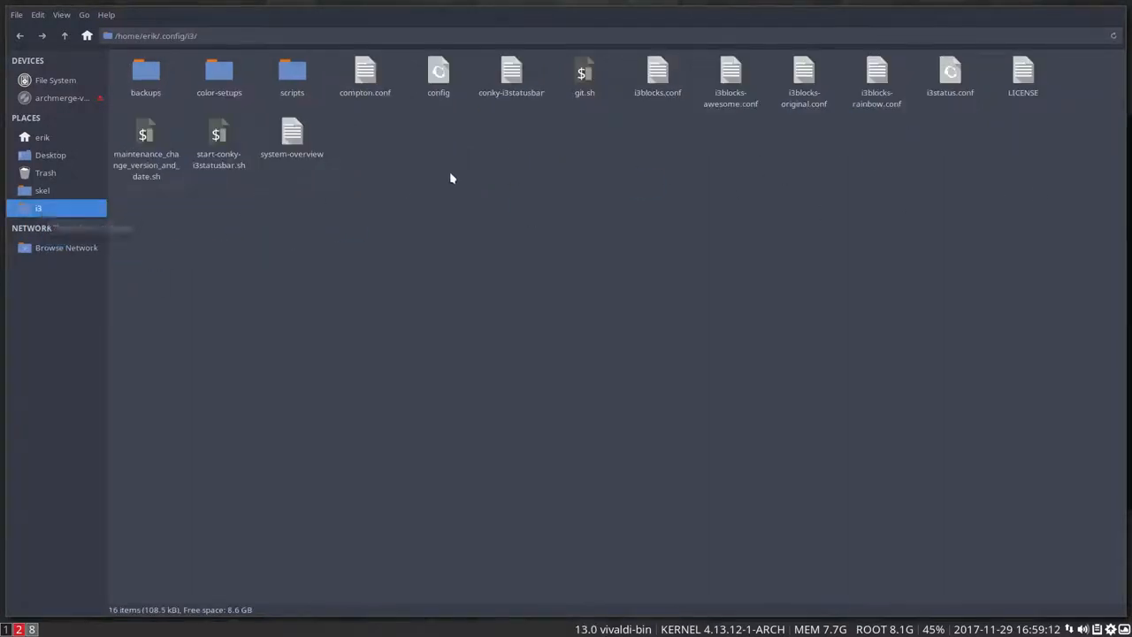
left_click(439, 74)
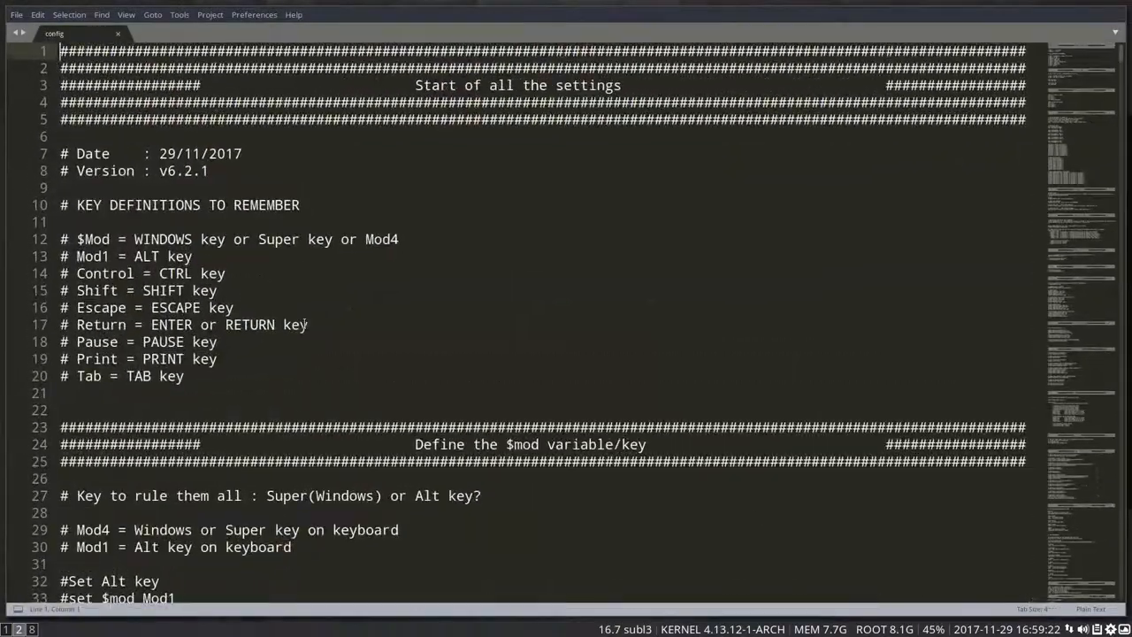
Comment out the i3blocks.conf status_command line with # so the rainbow config is used.
scroll("down", 3)
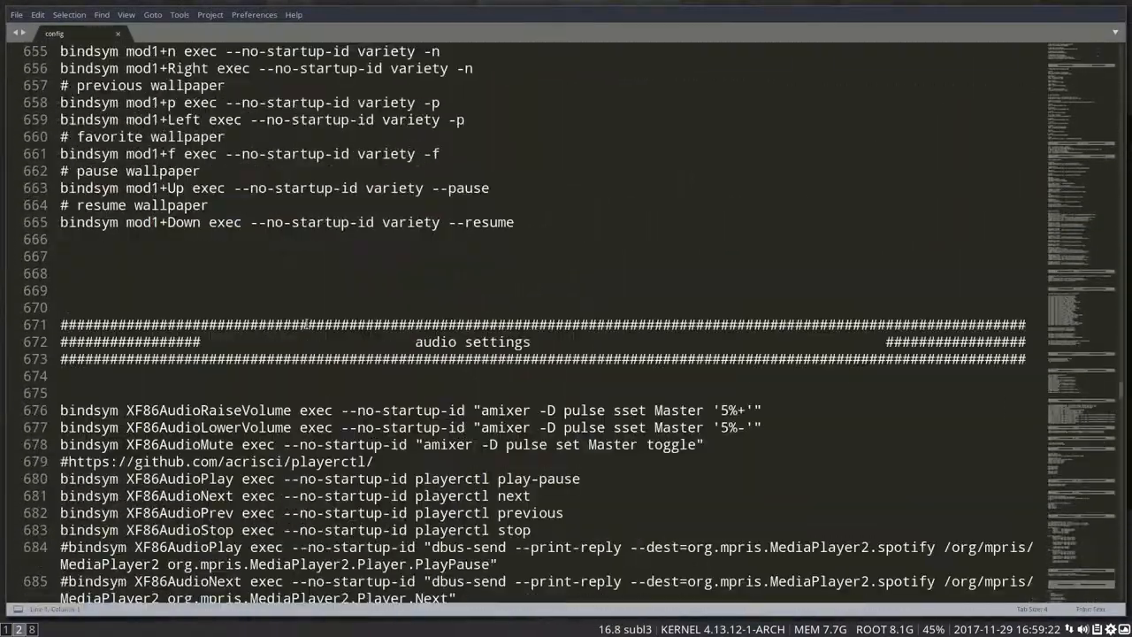
scroll("down", 3)
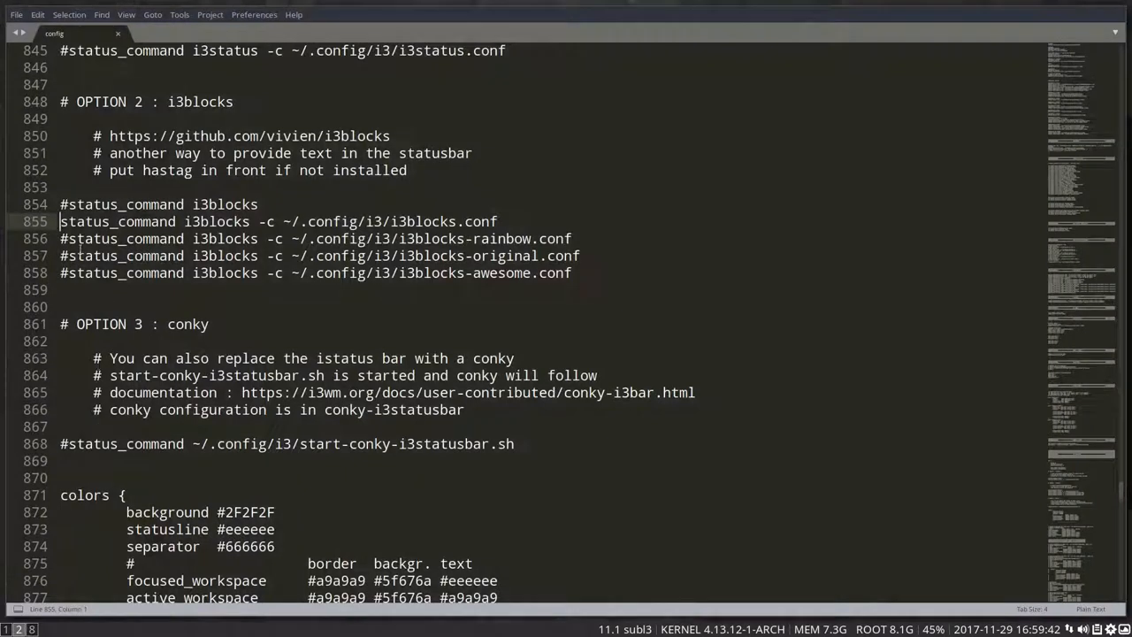
type("#")
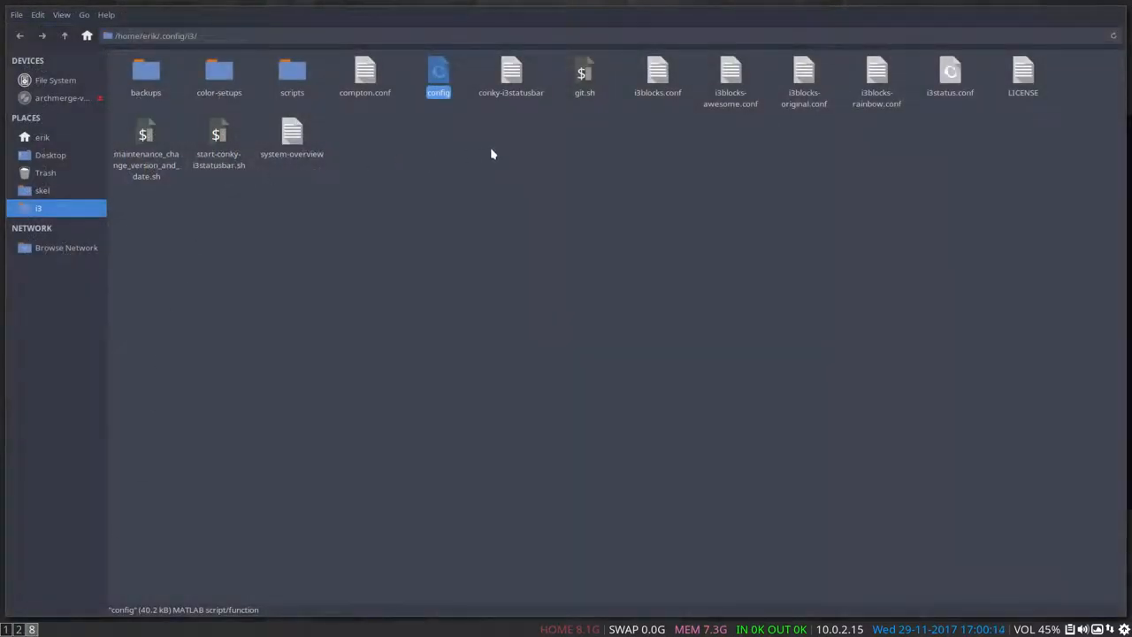
Open i3blocks-rainbow.conf in Sublime Text and review the block colour settings.
left_click(876, 80)
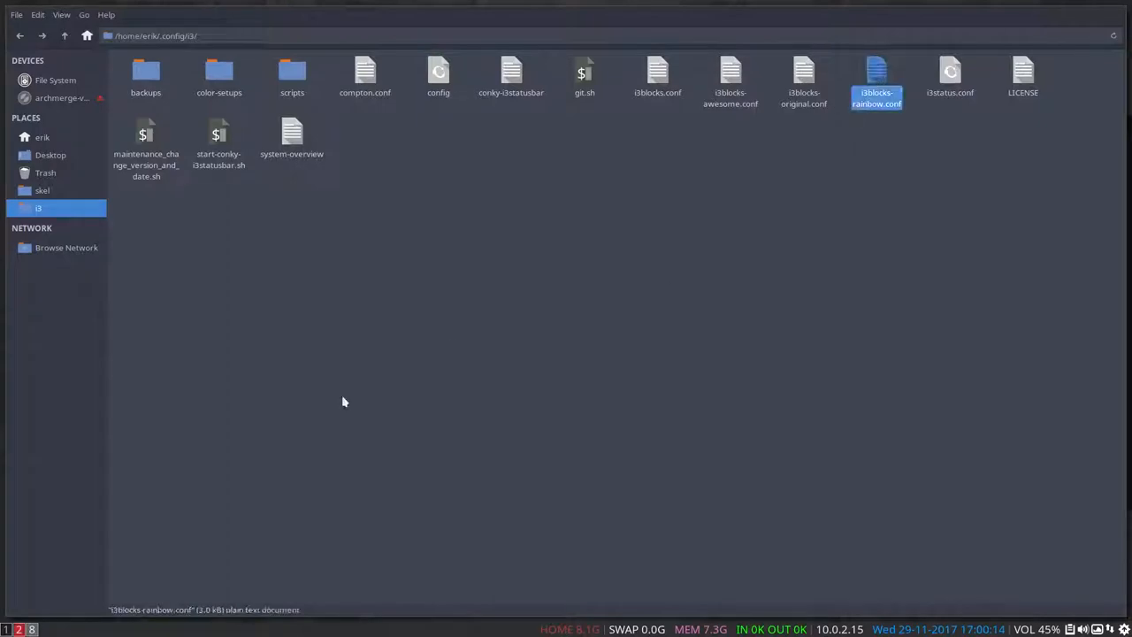
double_click(878, 78)
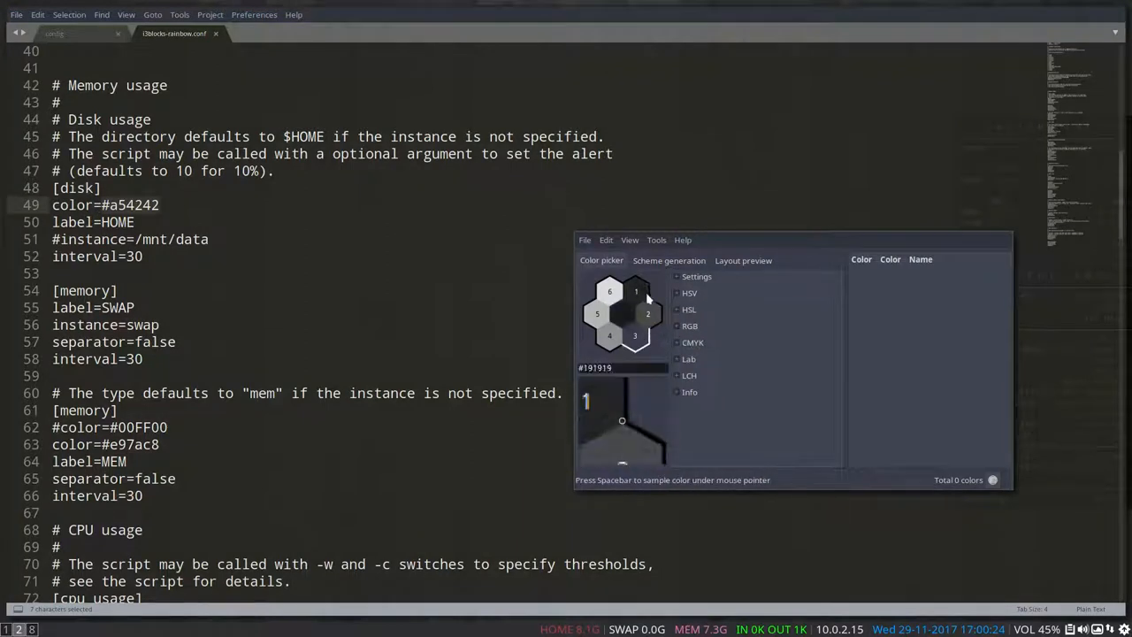
left_click(669, 260)
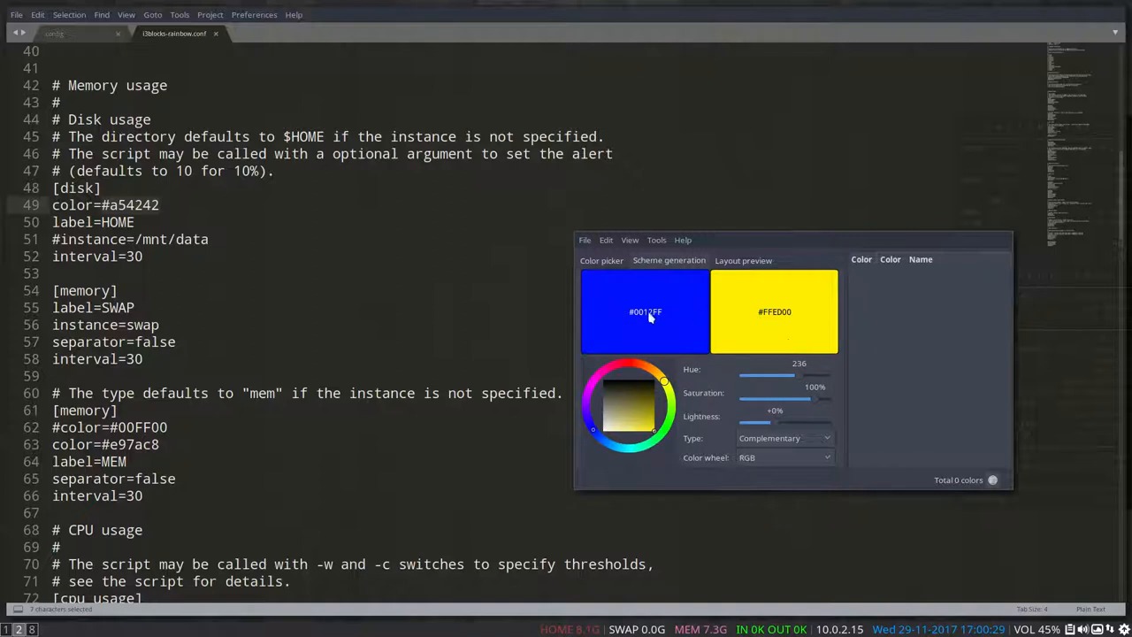
mouse_move(924, 345)
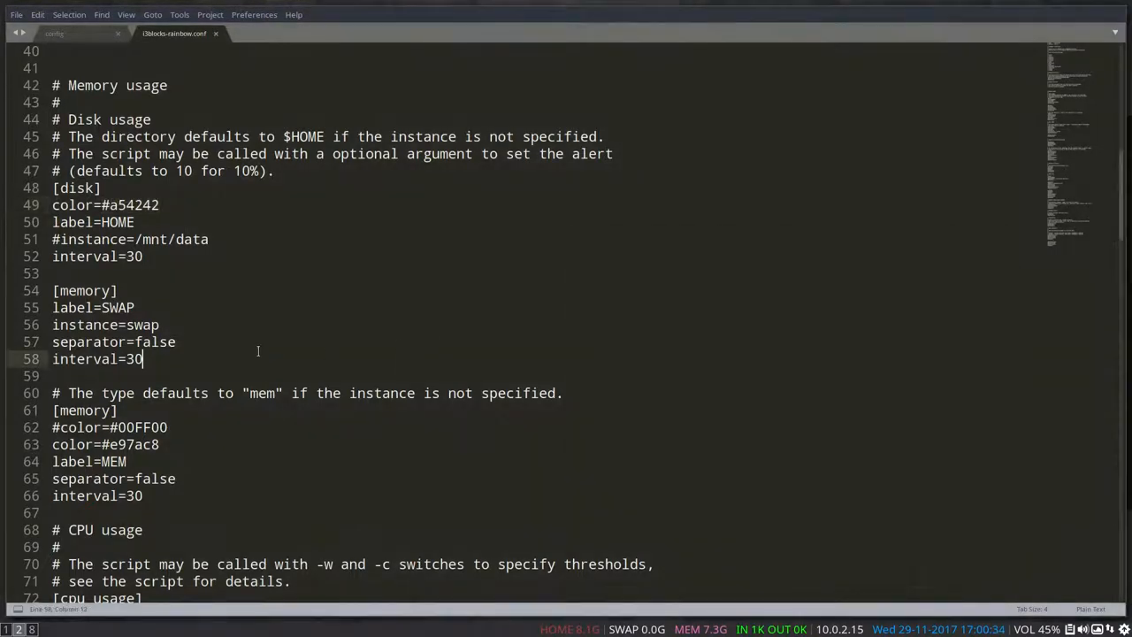
scroll("down", 3)
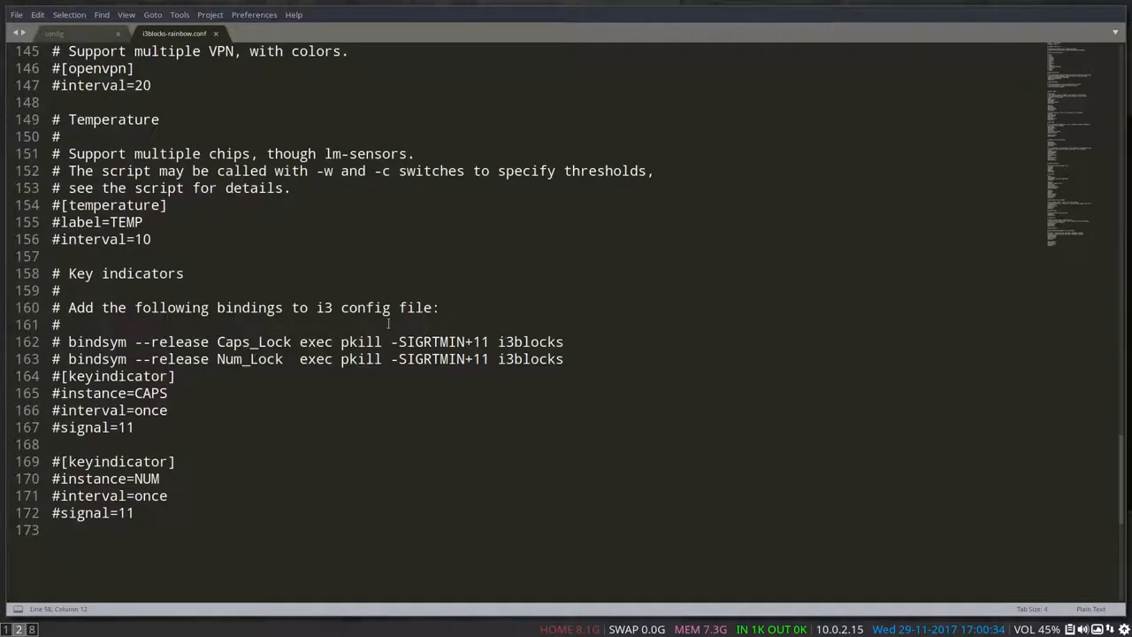
mouse_move(710, 287)
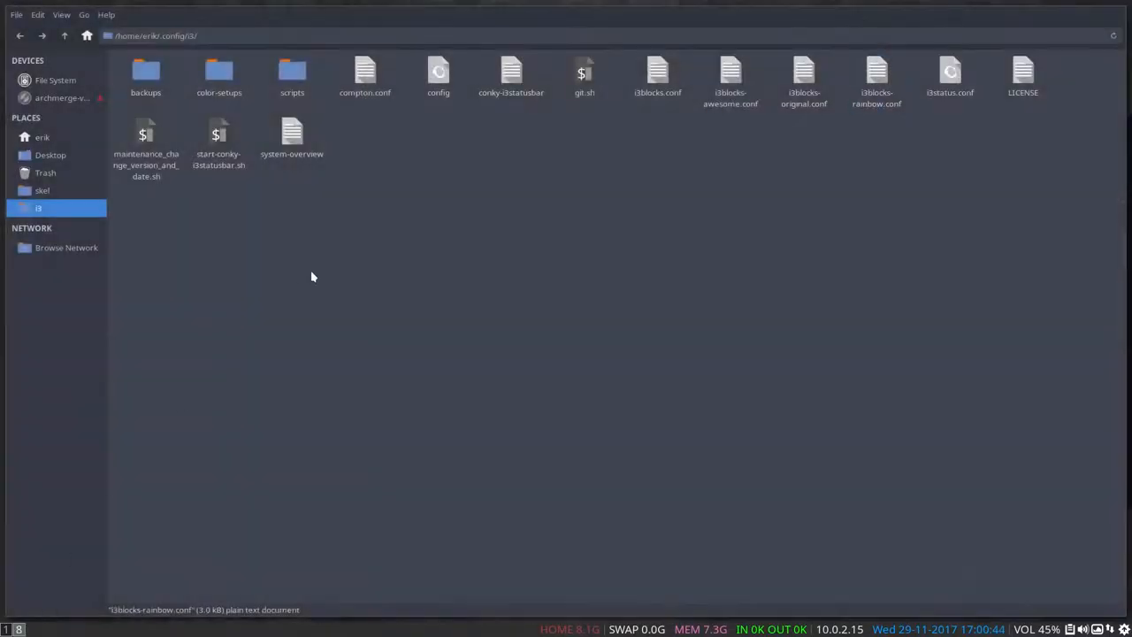
Browse to the /etc/skel folder via its Places sidebar bookmark.
left_click(42, 191)
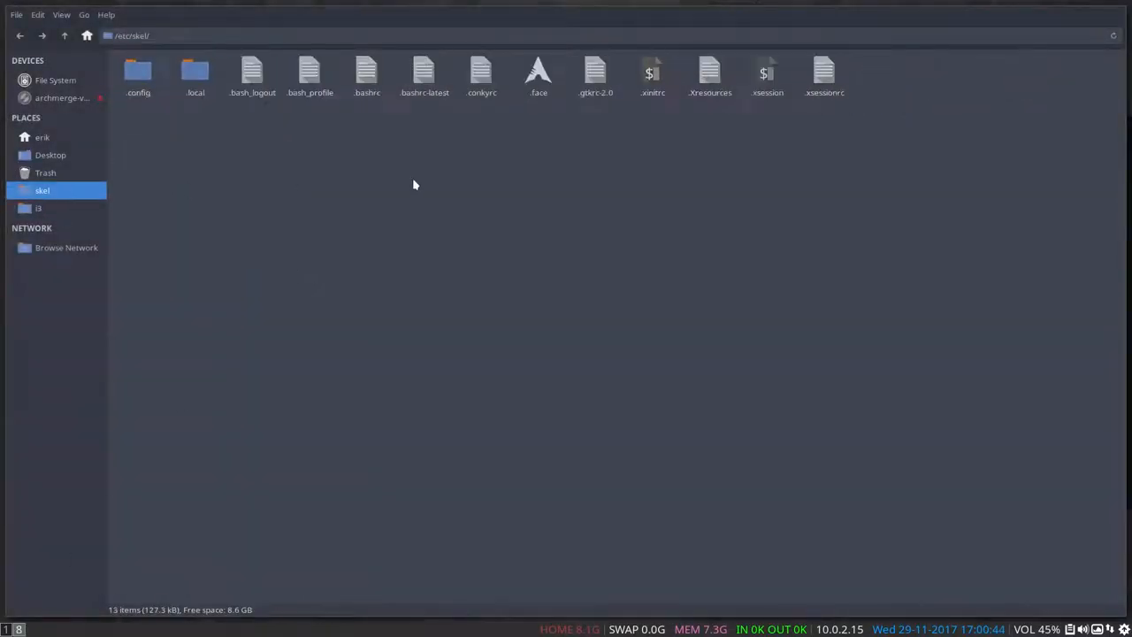
mouse_move(417, 185)
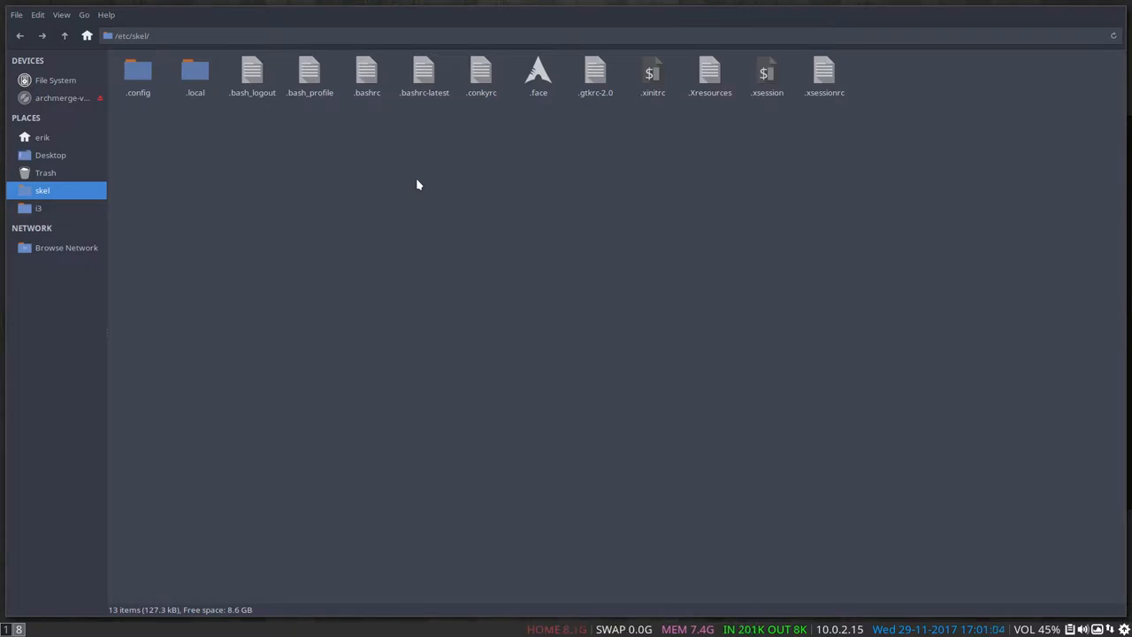
mouse_move(274, 228)
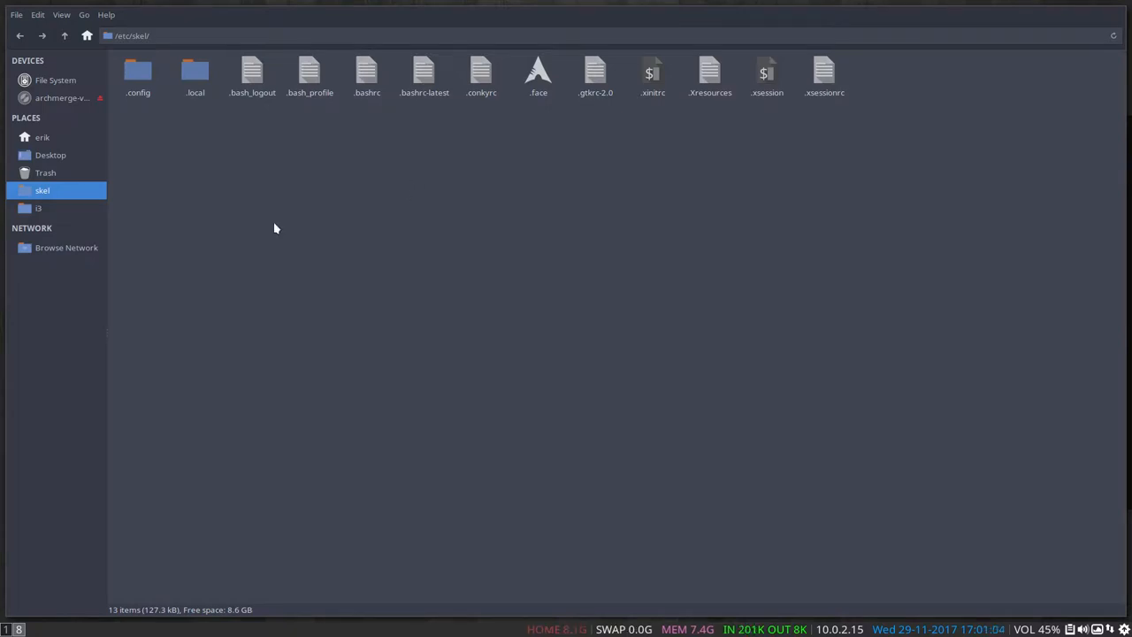